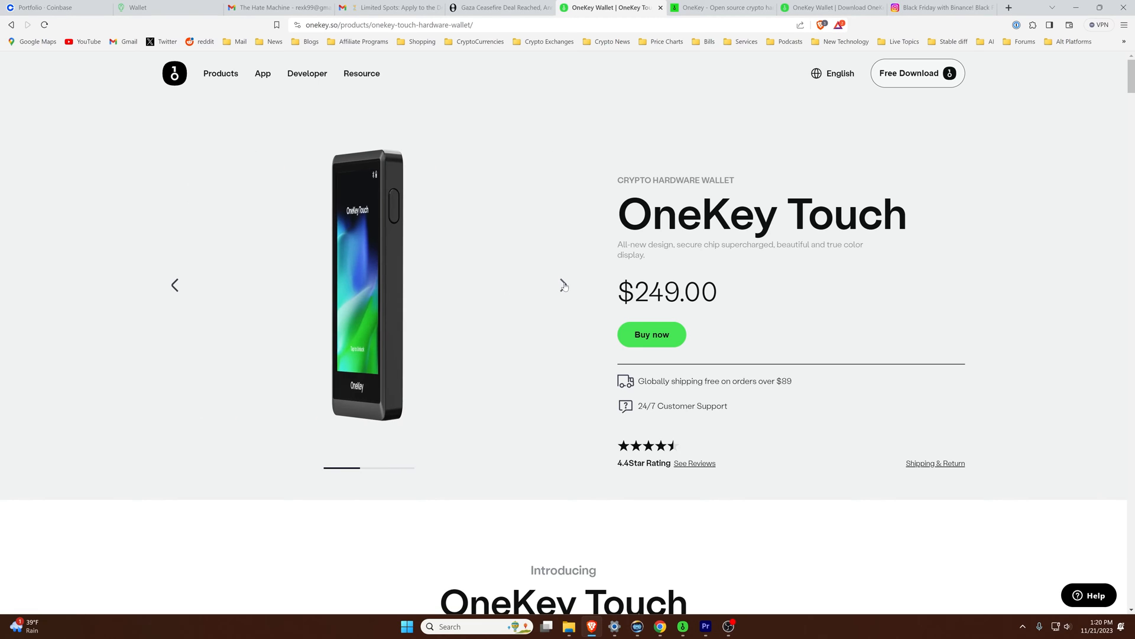
Browse the OneKey Classic product page and the desktop Free Download page, then return home
left_click(564, 285)
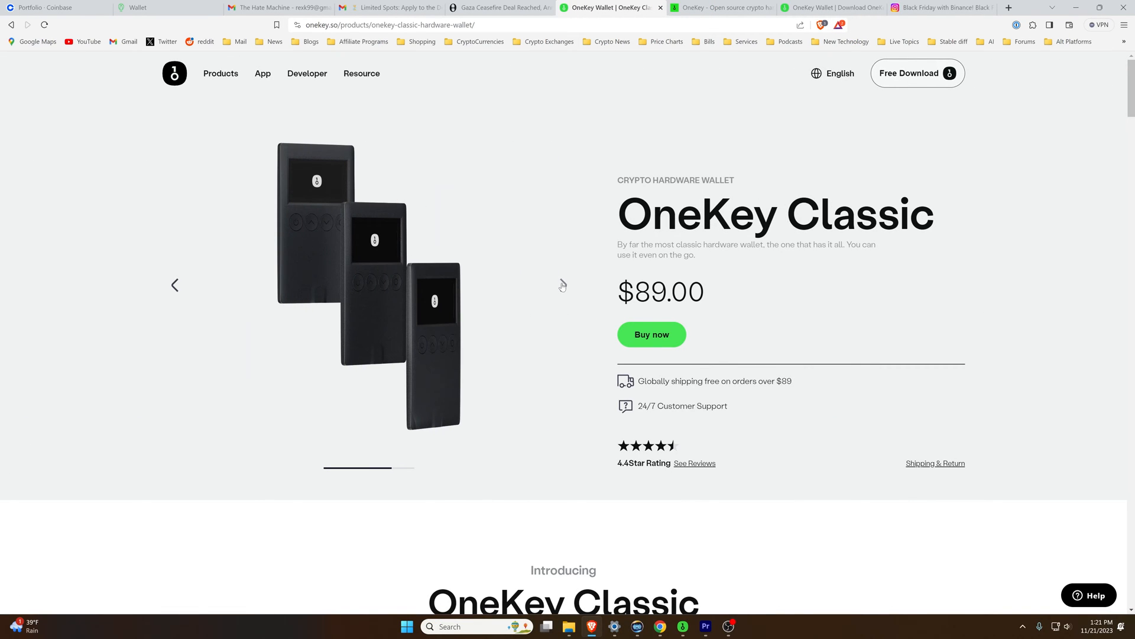
left_click(917, 73)
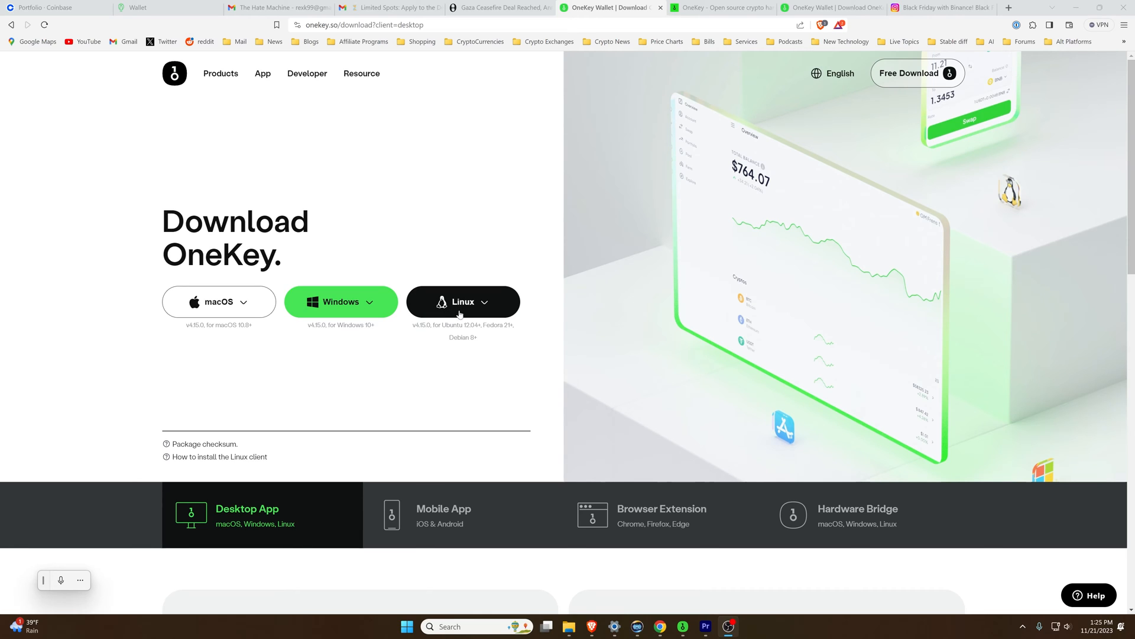
left_click(444, 515)
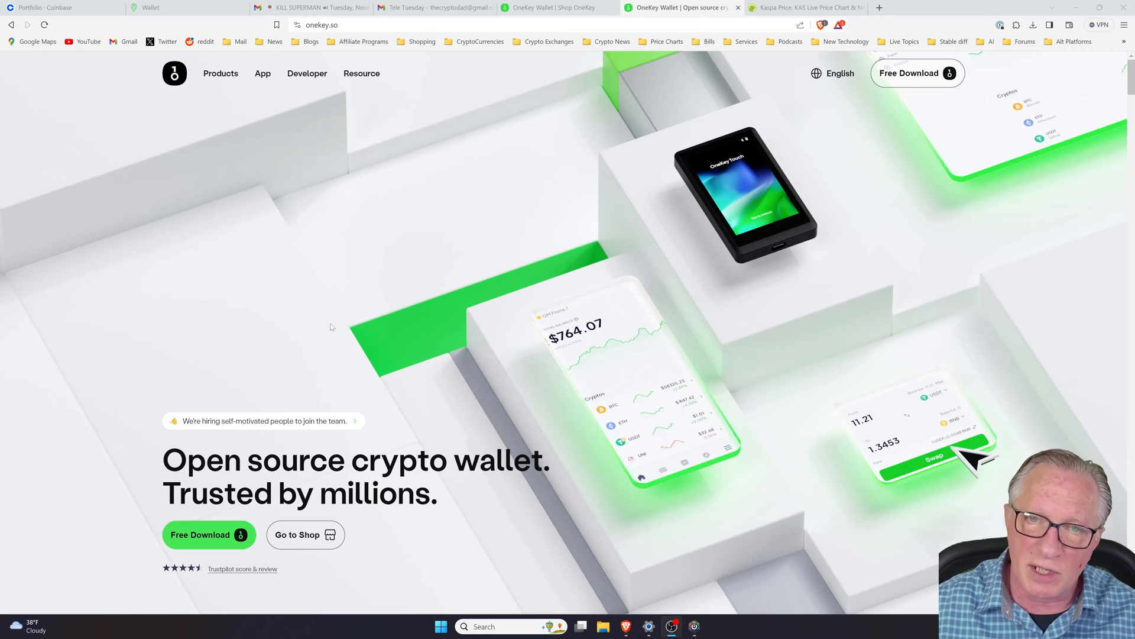
left_click(221, 73)
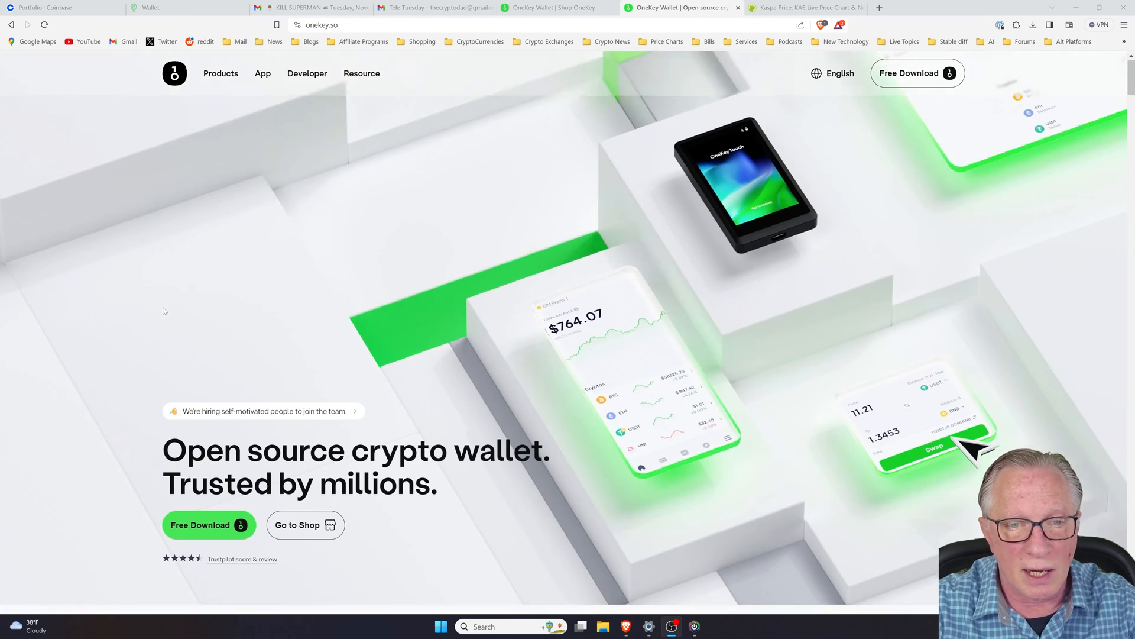
scroll("down", 3)
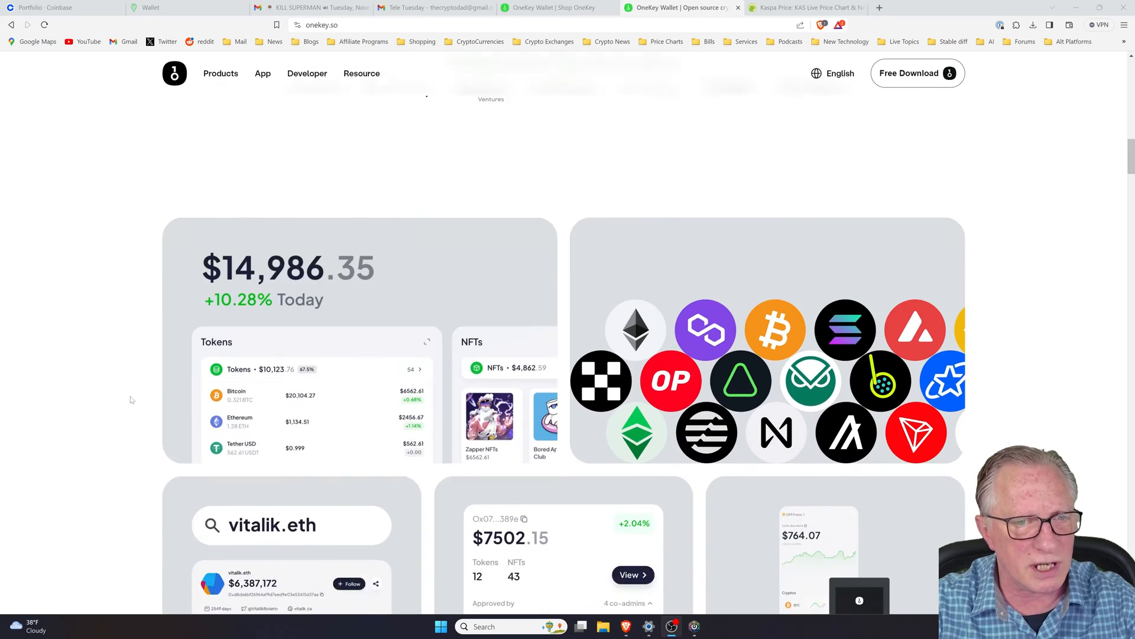
scroll("down", 3)
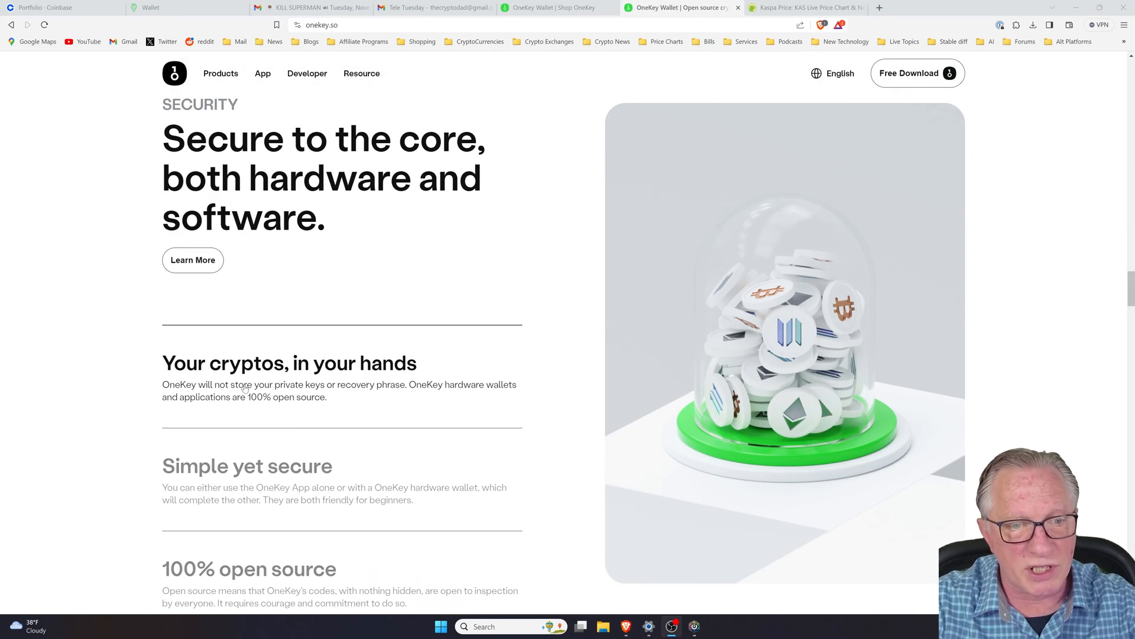
scroll("down", 3)
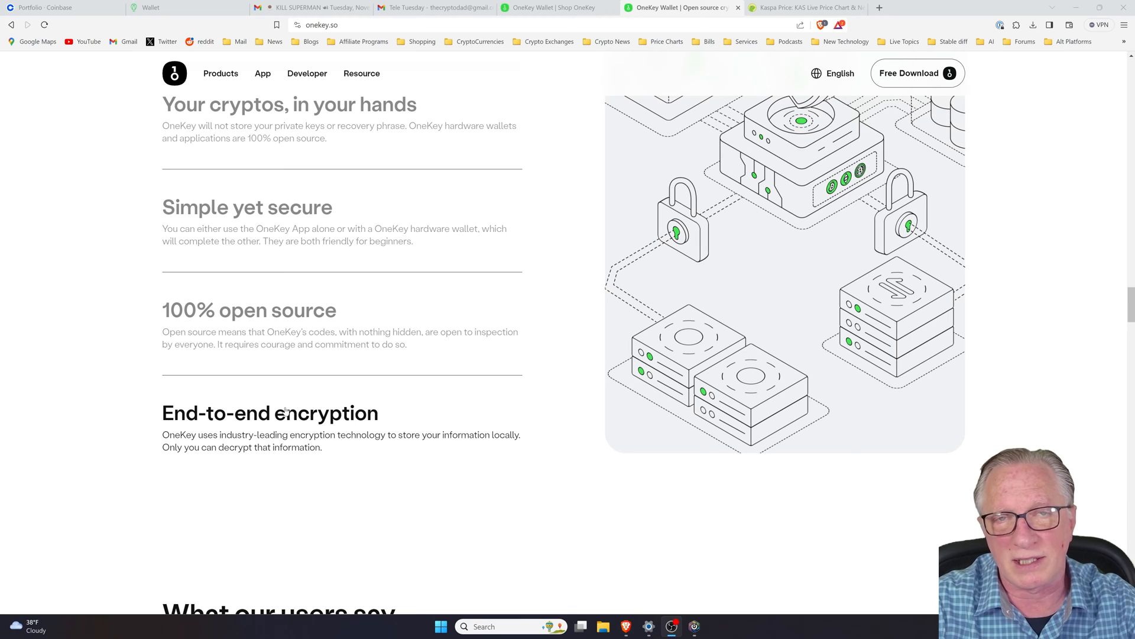
scroll("up", 3)
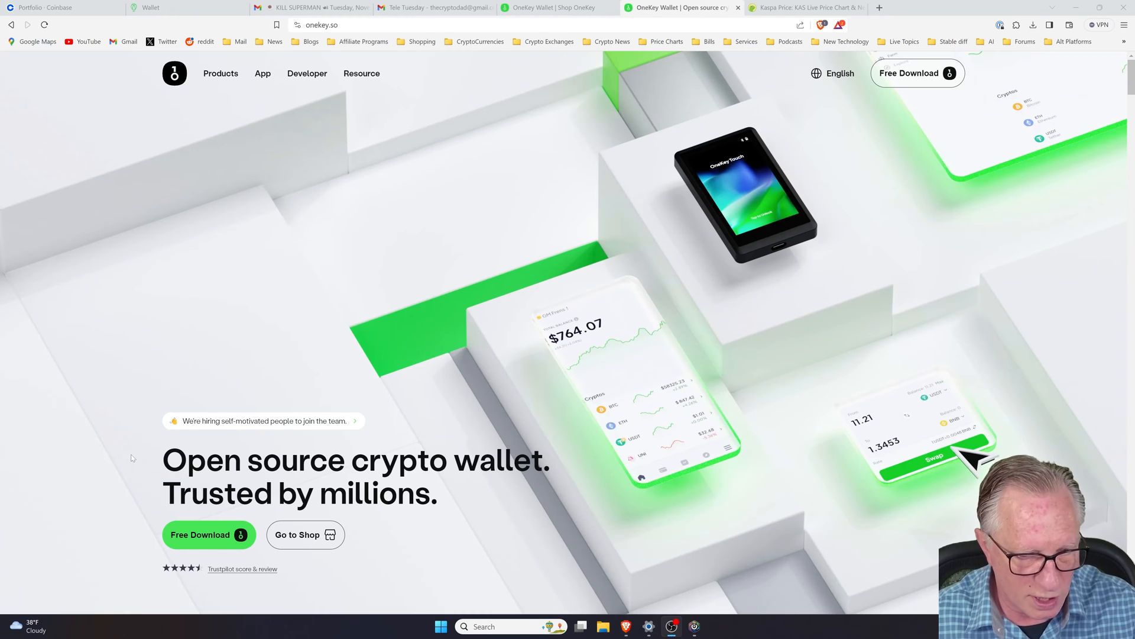
Minimize the browser and launch the pinned OneKey desktop app from the Start menu
left_click(440, 627)
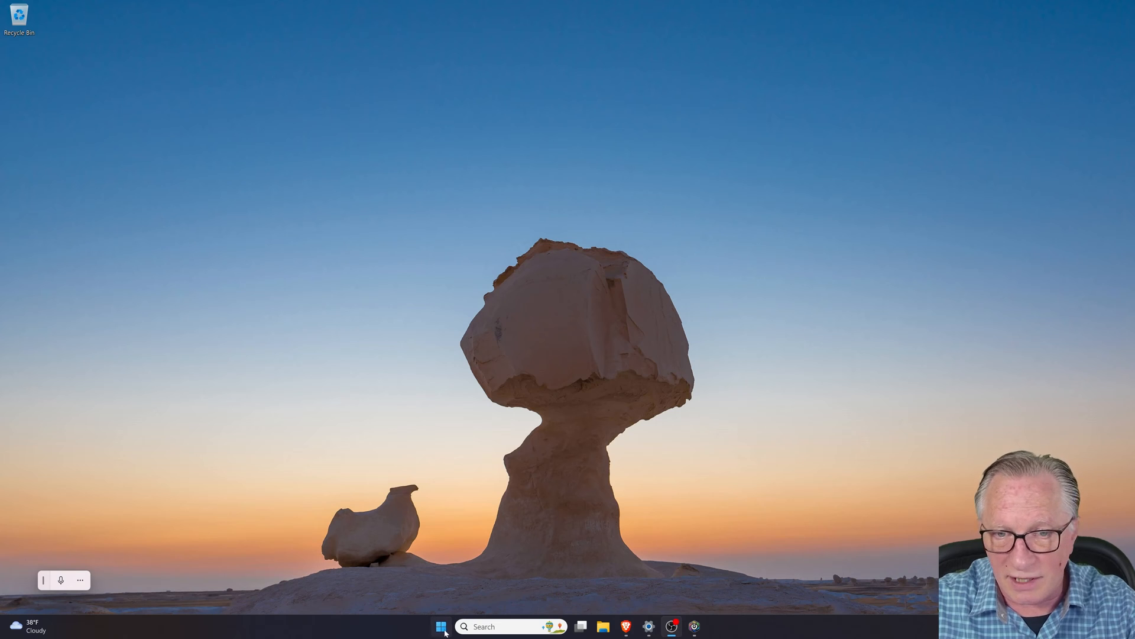
left_click(440, 626)
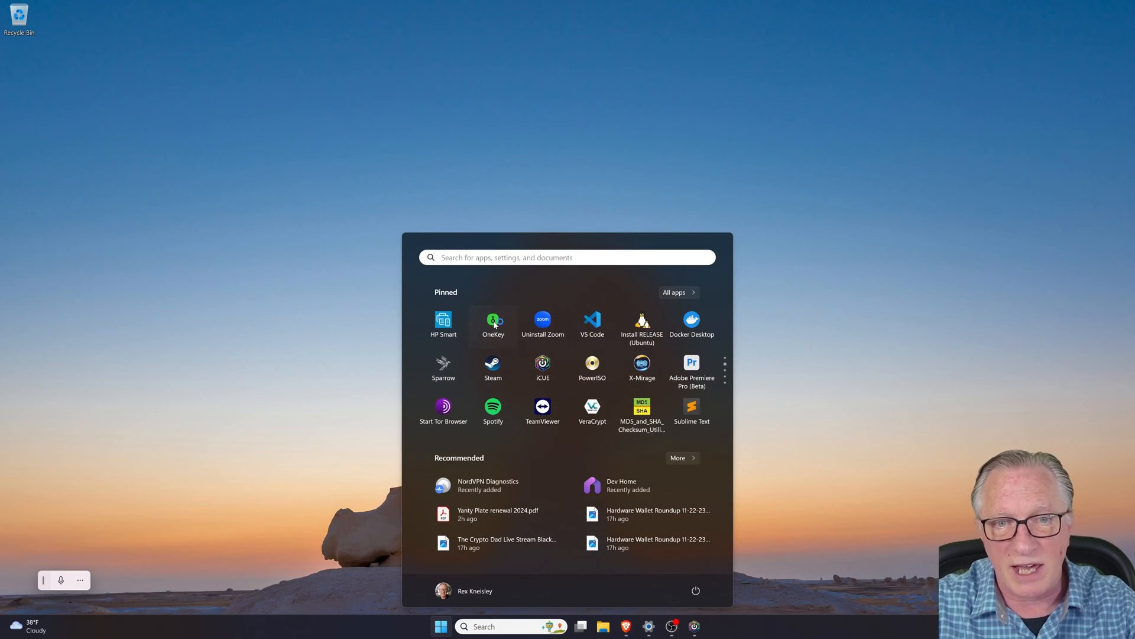
left_click(492, 324)
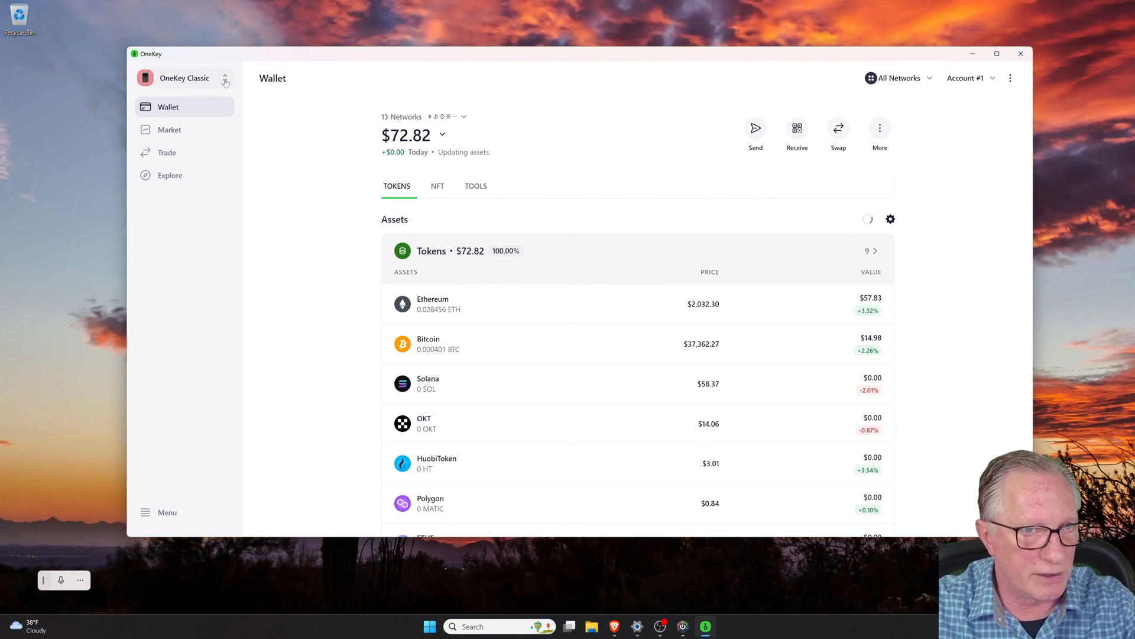
Remove the OneKey Classic and OneKey Touch wallets from the wallet switcher, confirming Remove
left_click(184, 78)
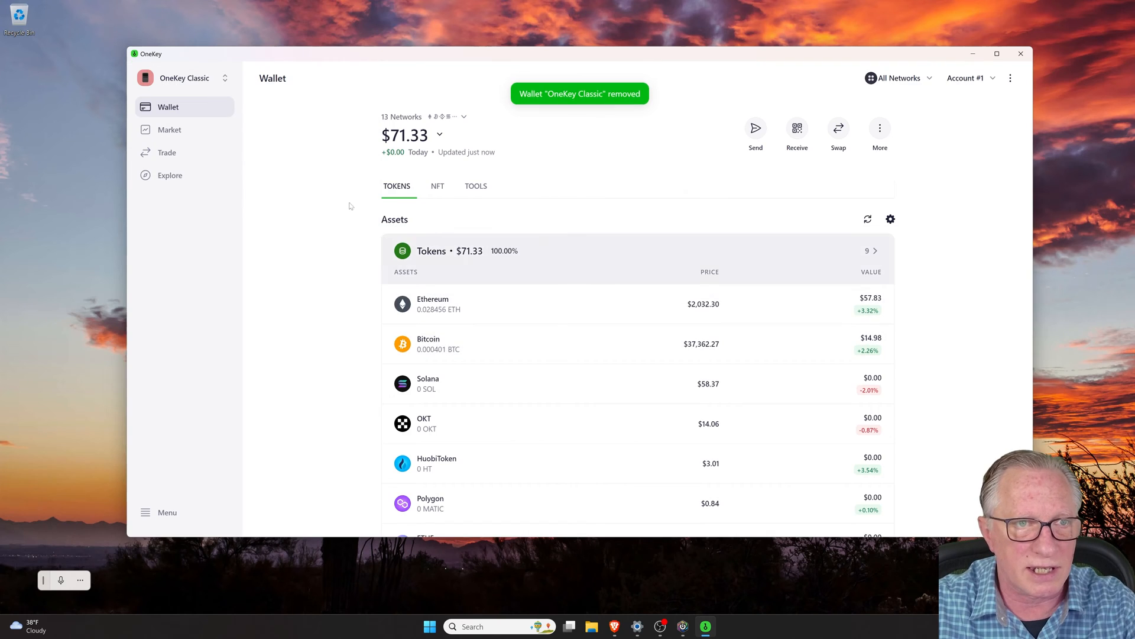
left_click(184, 78)
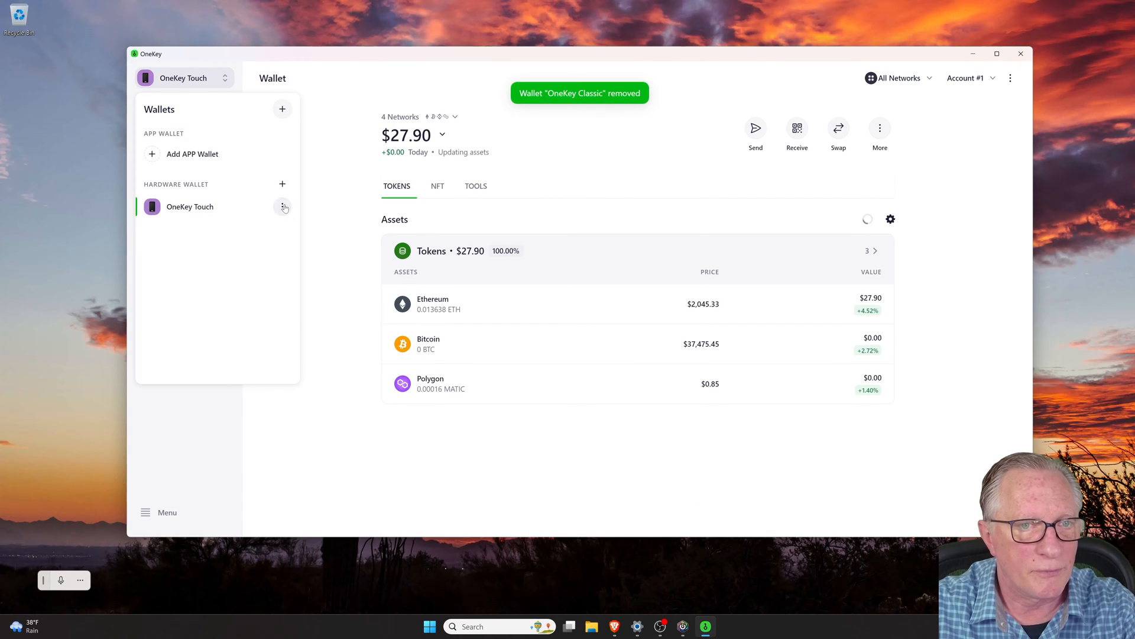
left_click(283, 207)
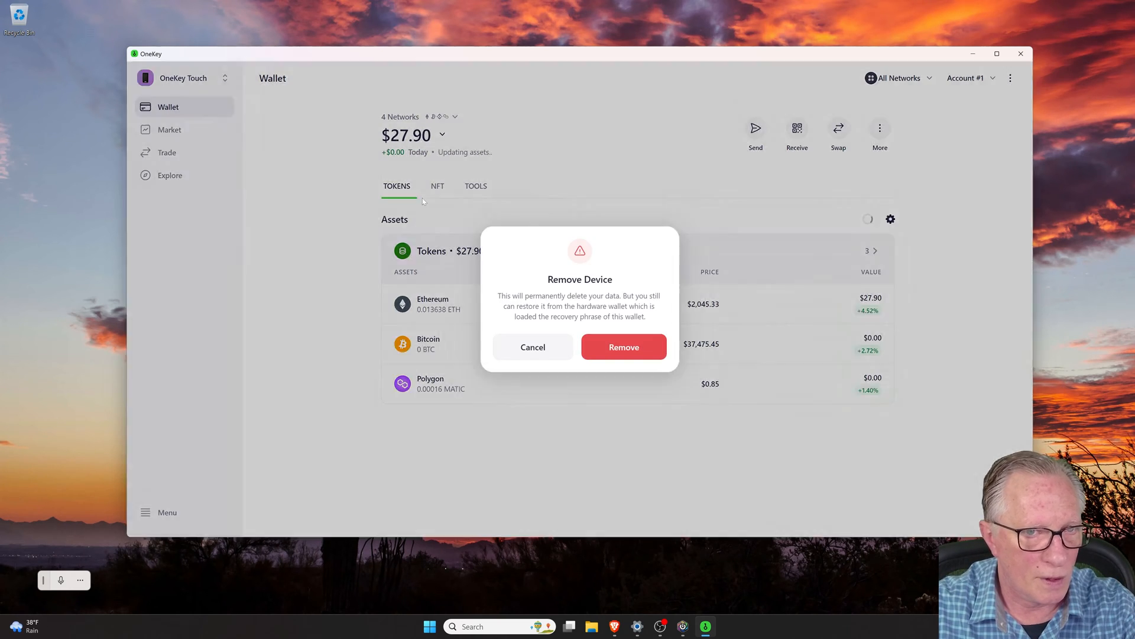
left_click(623, 347)
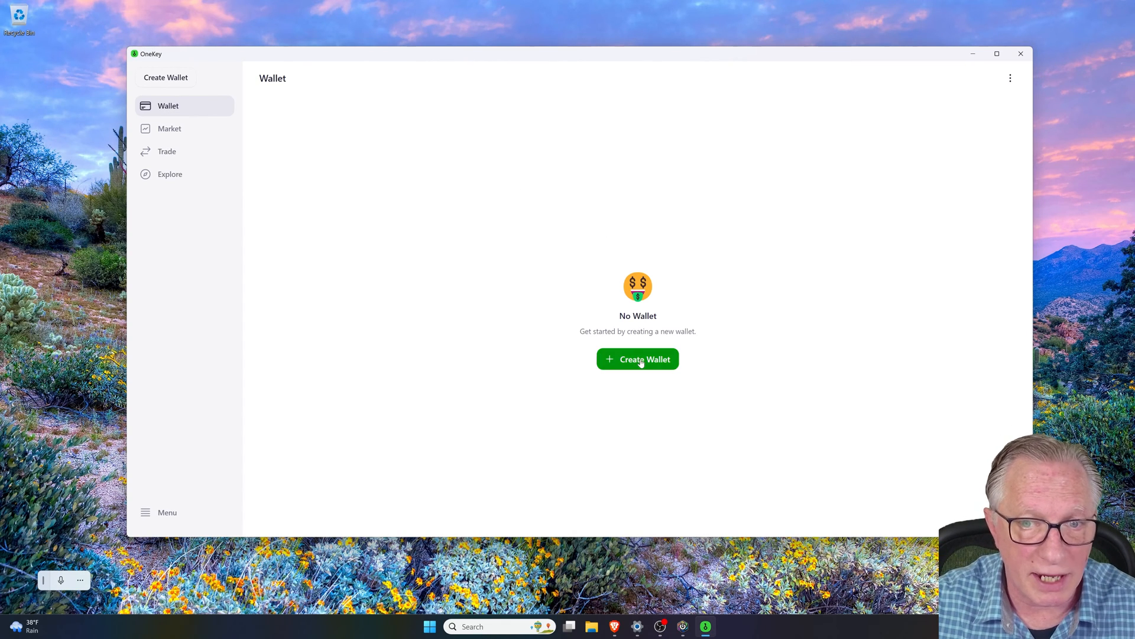
Add a new wallet by connecting the OneKey Touch hardware device and enter it via Let's go
left_click(637, 359)
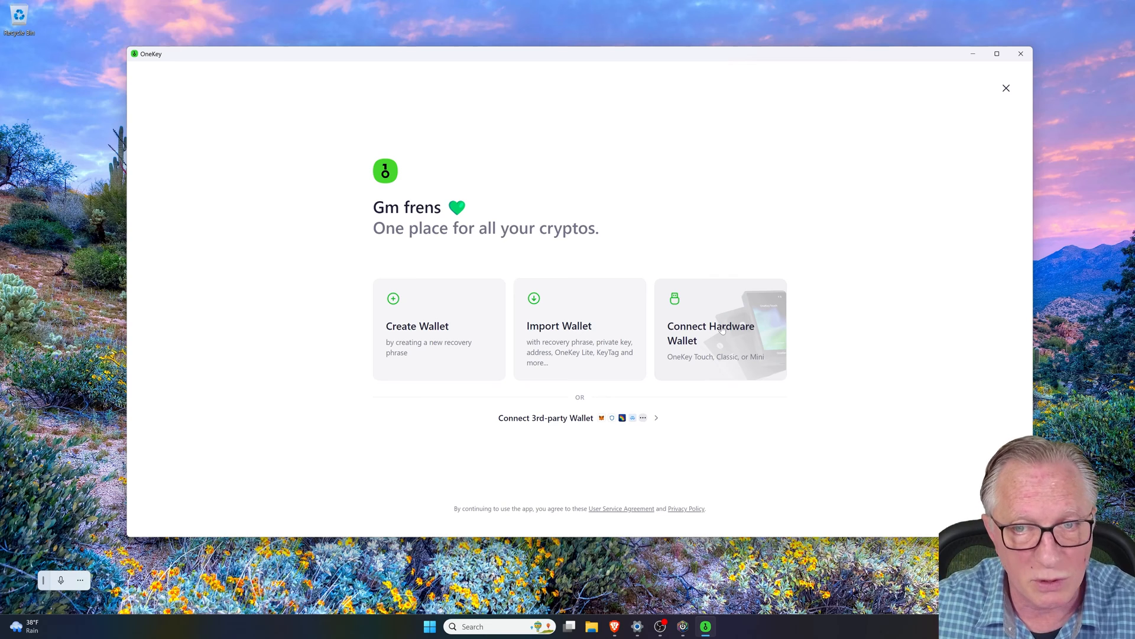
left_click(720, 333)
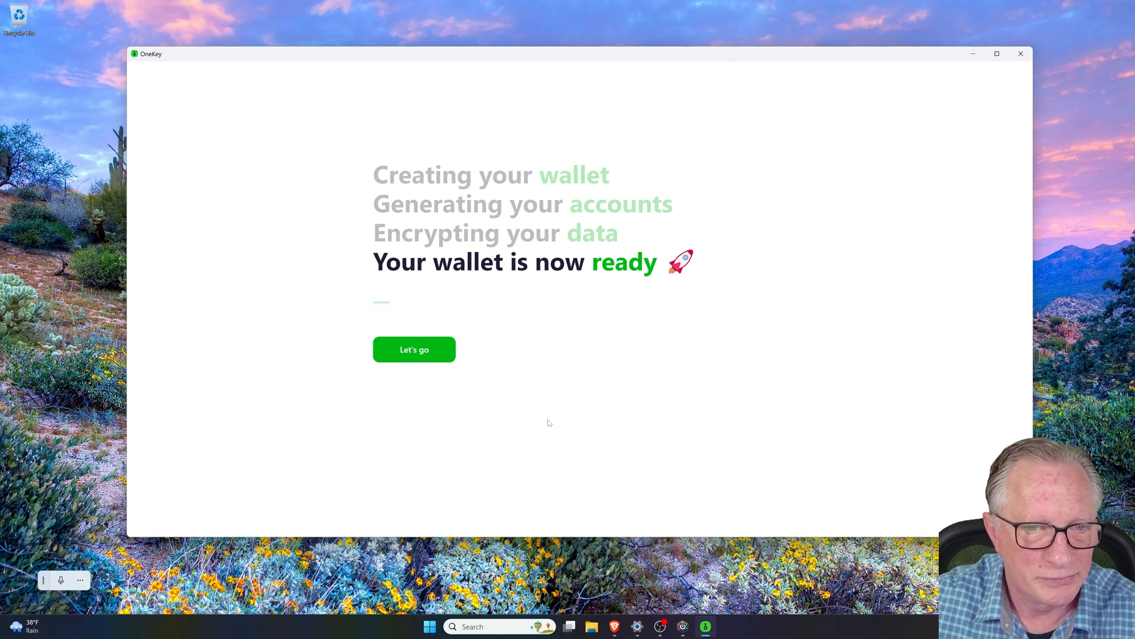
left_click(414, 349)
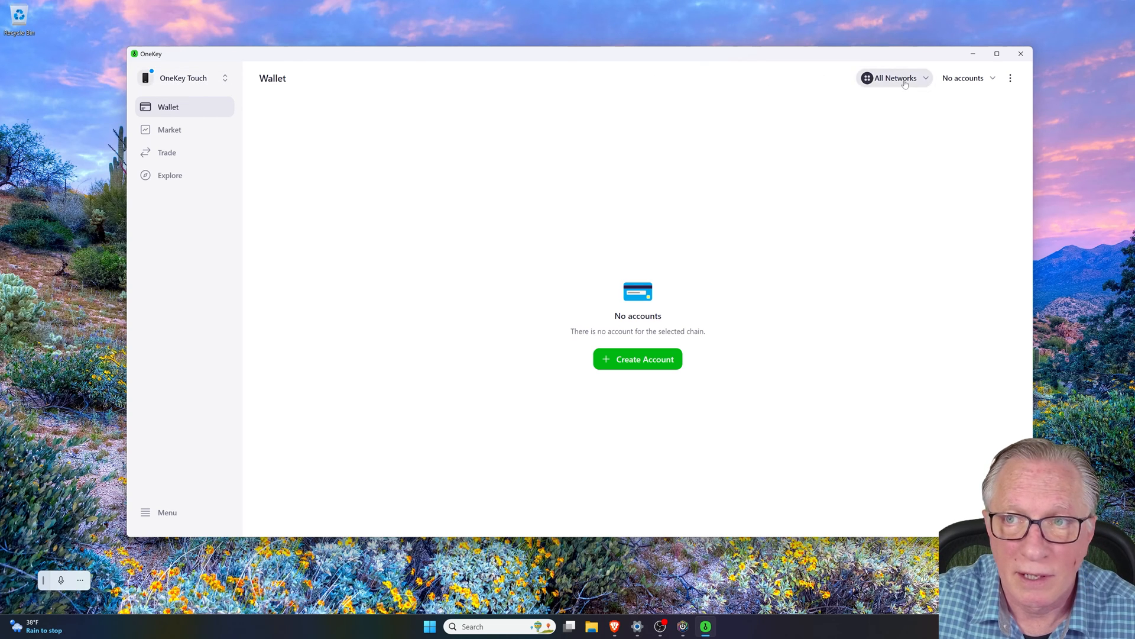
Select Ethereum and the other networks so the Touch account shows $27.16 in ETH and BTC
left_click(894, 79)
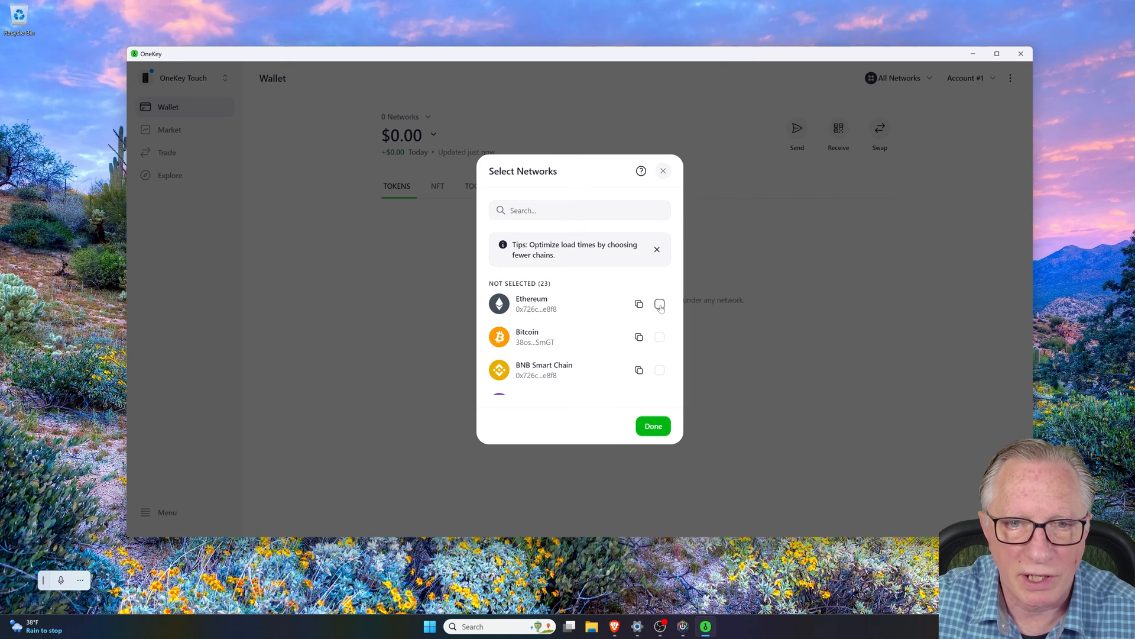
left_click(659, 304)
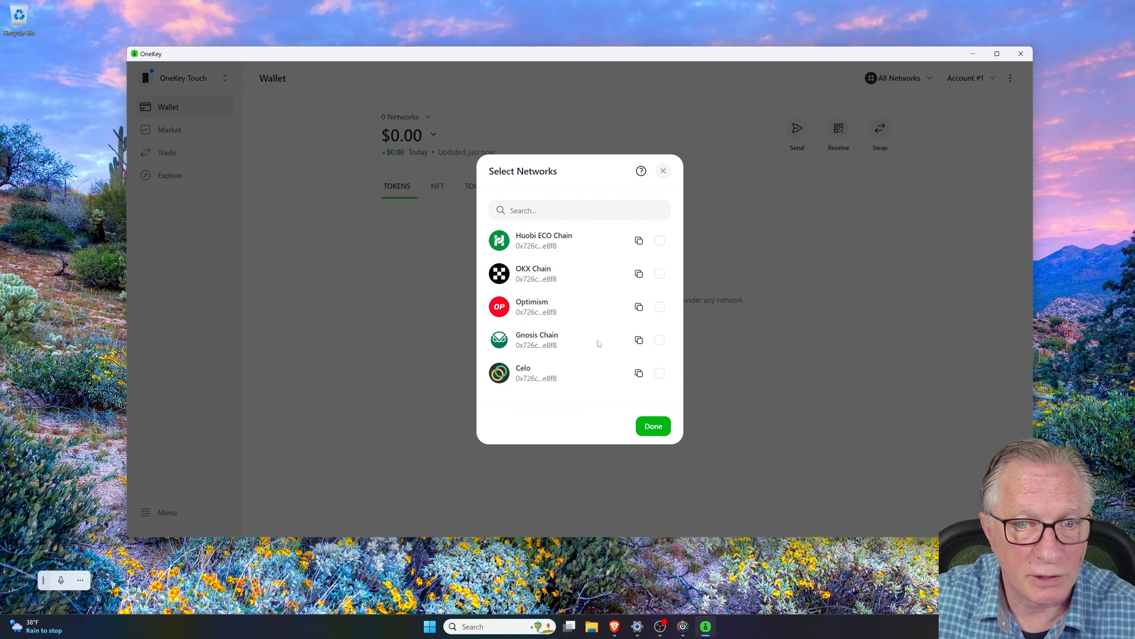
left_click(652, 426)
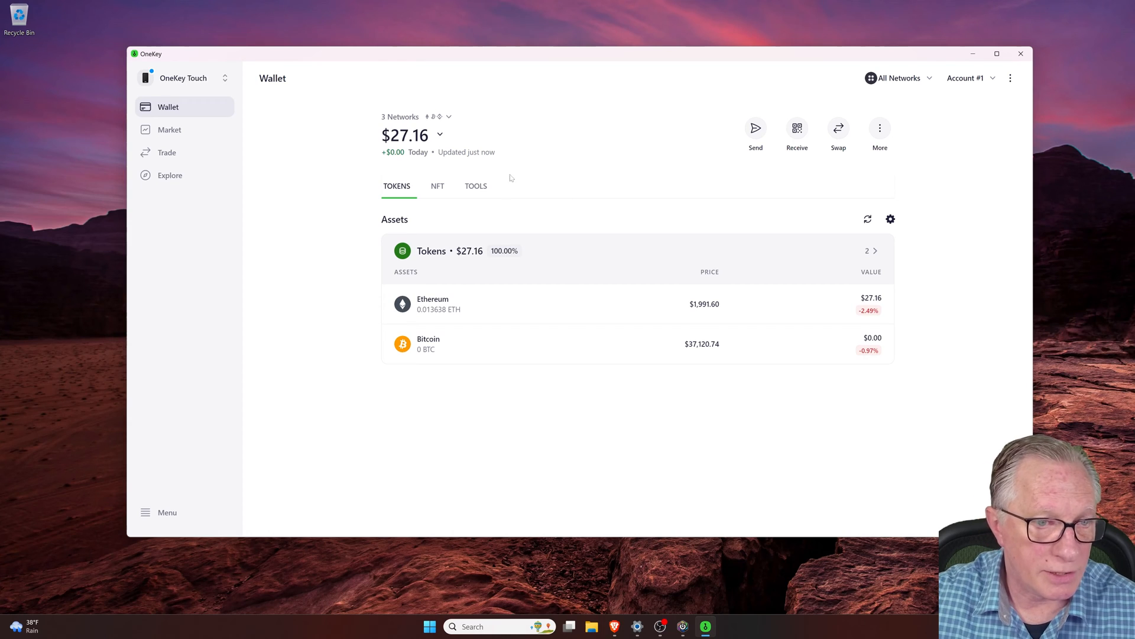
mouse_move(469, 320)
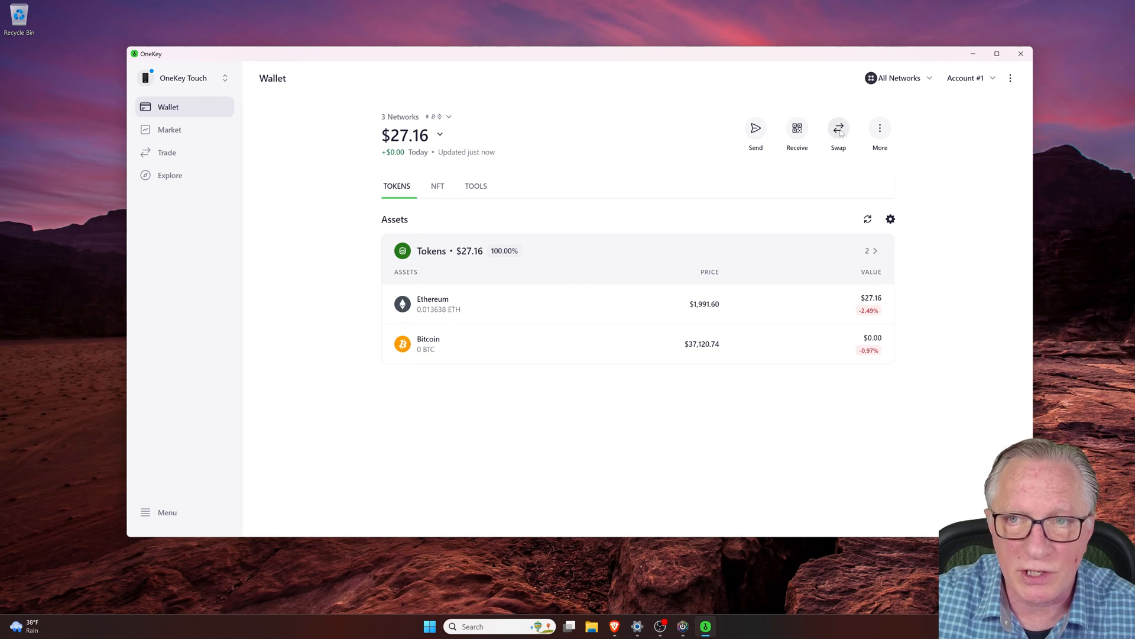
mouse_move(540, 208)
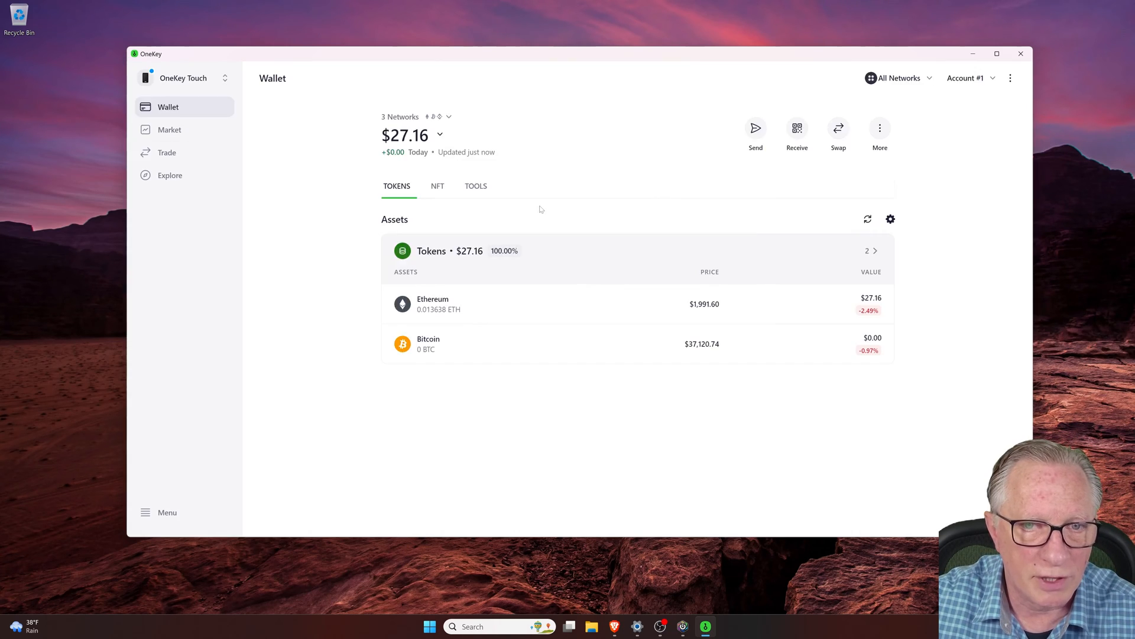
Browse Swap & Bridge and the Market watchlist, then start the Buy flow's token list
left_click(166, 152)
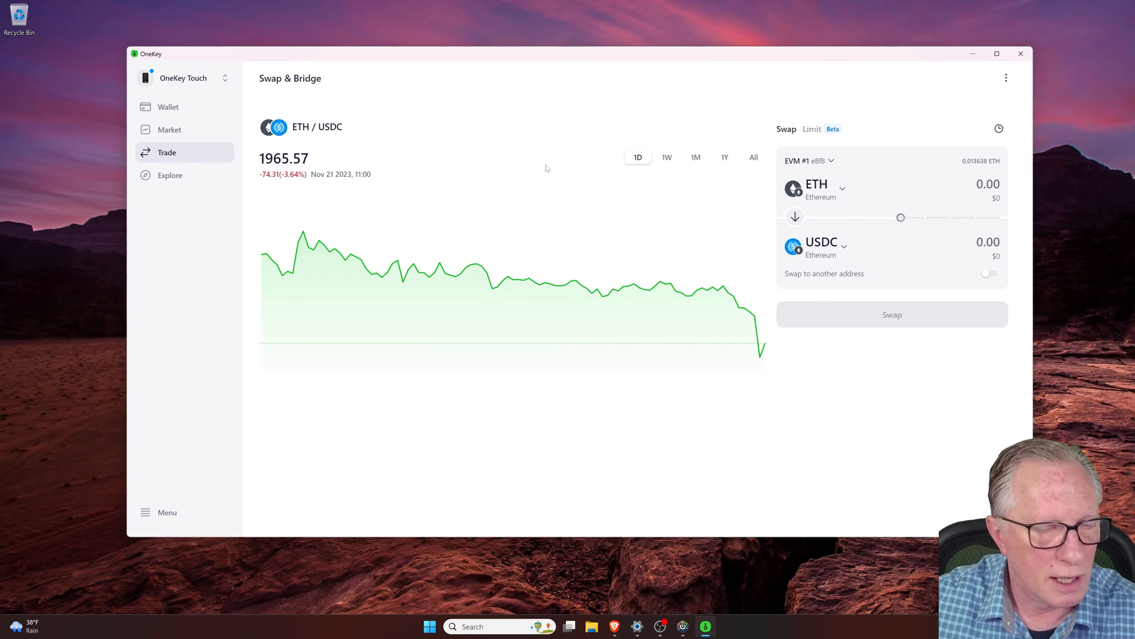
mouse_move(566, 137)
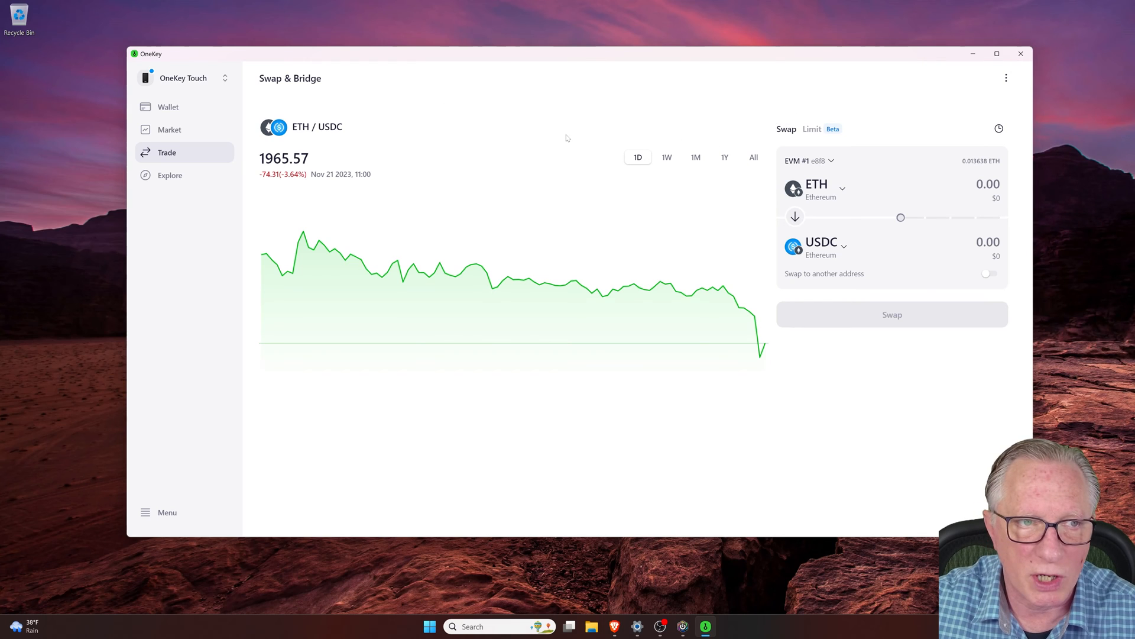
left_click(169, 129)
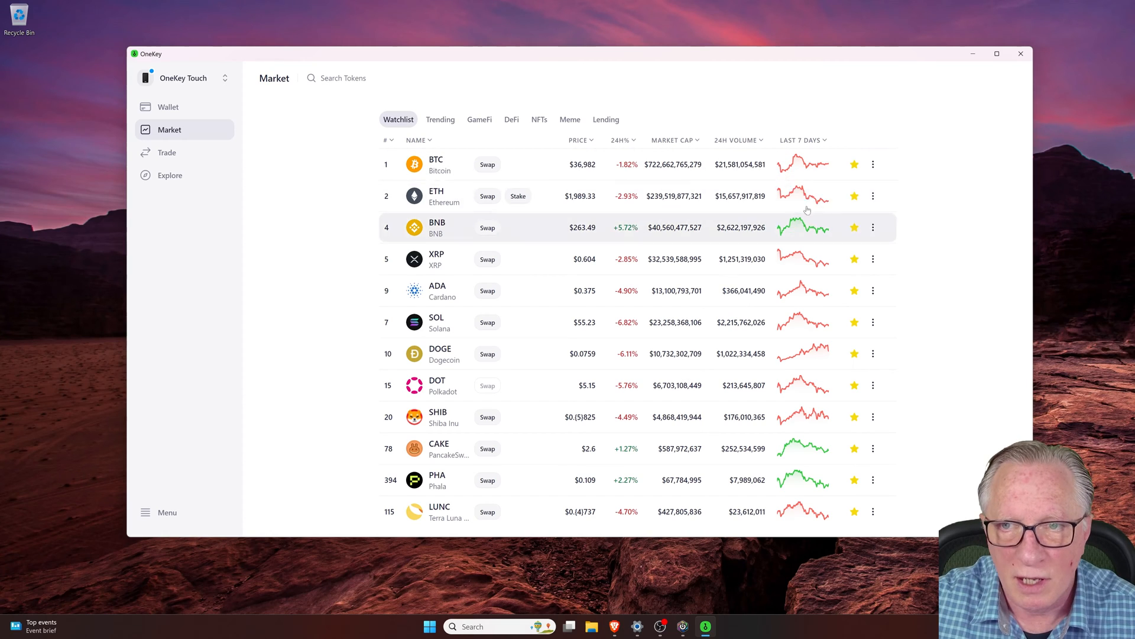
left_click(854, 165)
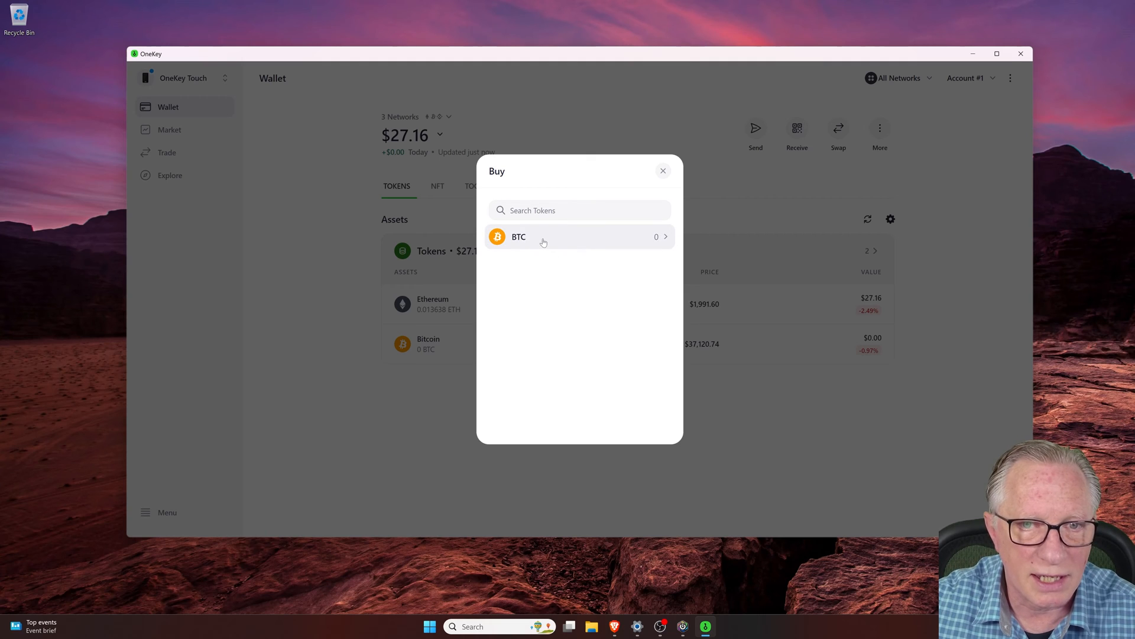
Choose BTC as the token to buy, bringing up payment methods with Credit Card checked
left_click(518, 237)
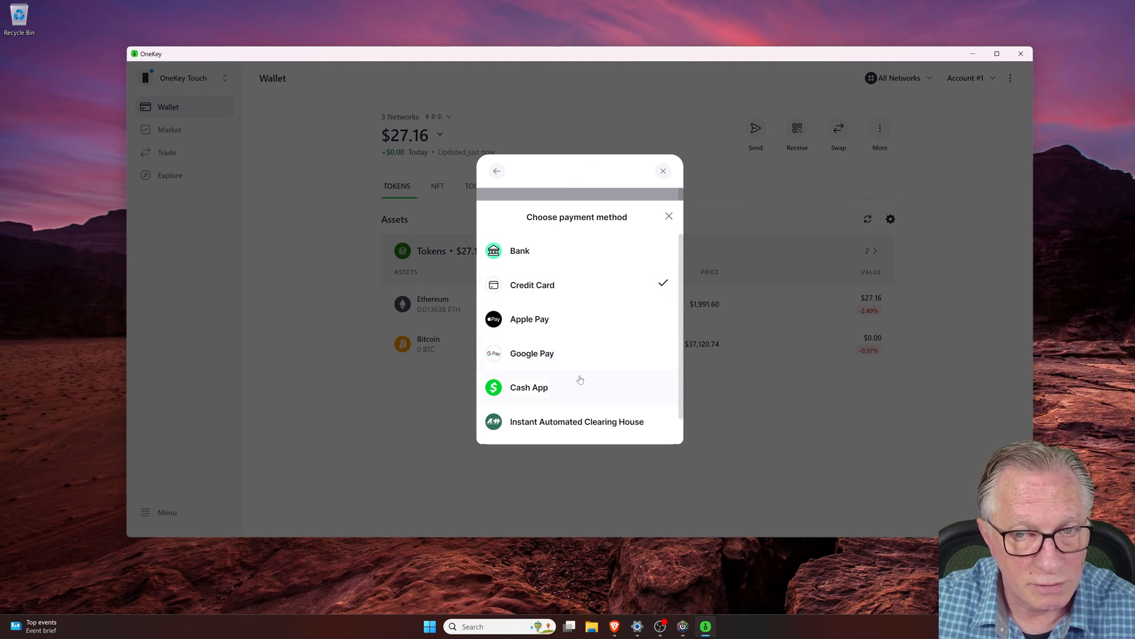
mouse_move(573, 365)
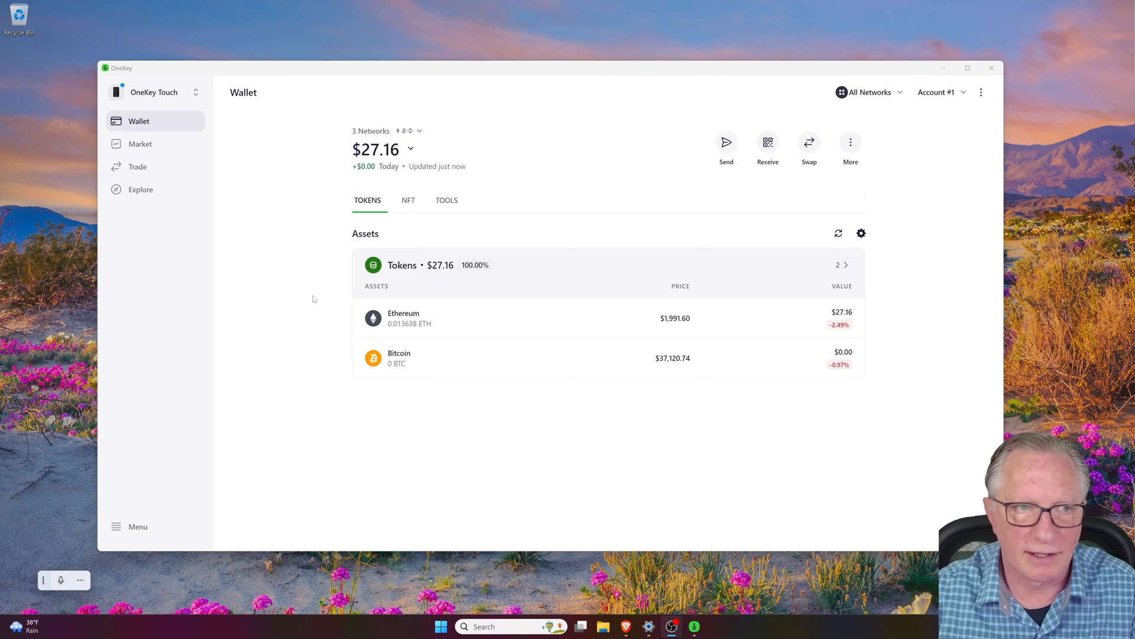
Connect the OneKey Classic hardware wallet by picking the detected K1014 device
left_click(154, 93)
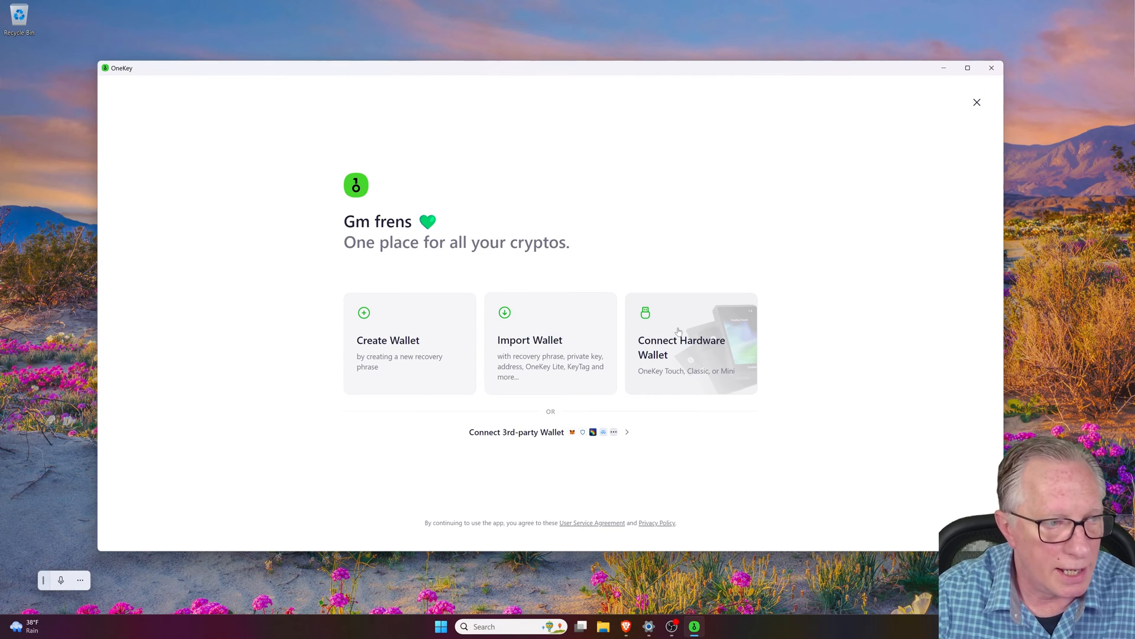
left_click(682, 347)
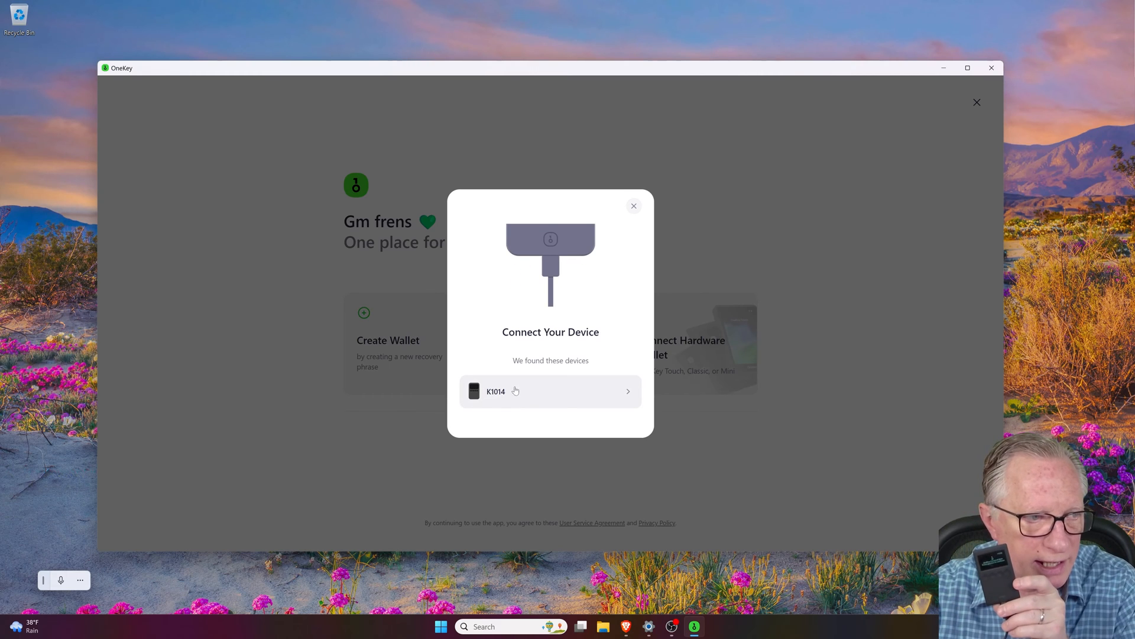
left_click(550, 392)
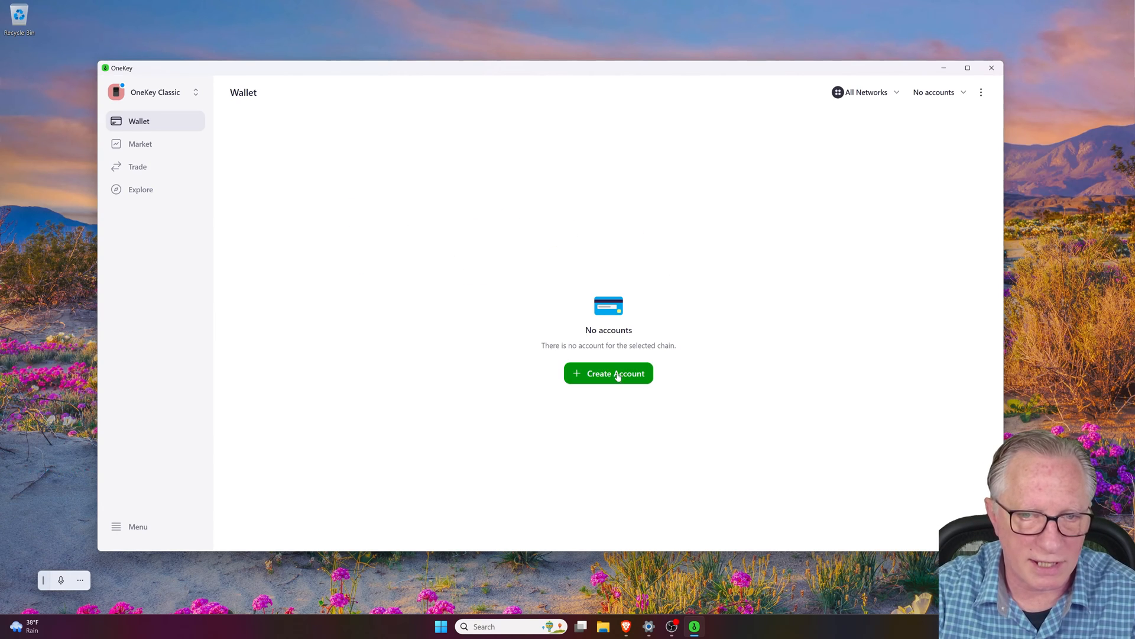
Create a Classic account on four networks showing $71.56 across Ethereum, Bitcoin and Polygon
left_click(608, 372)
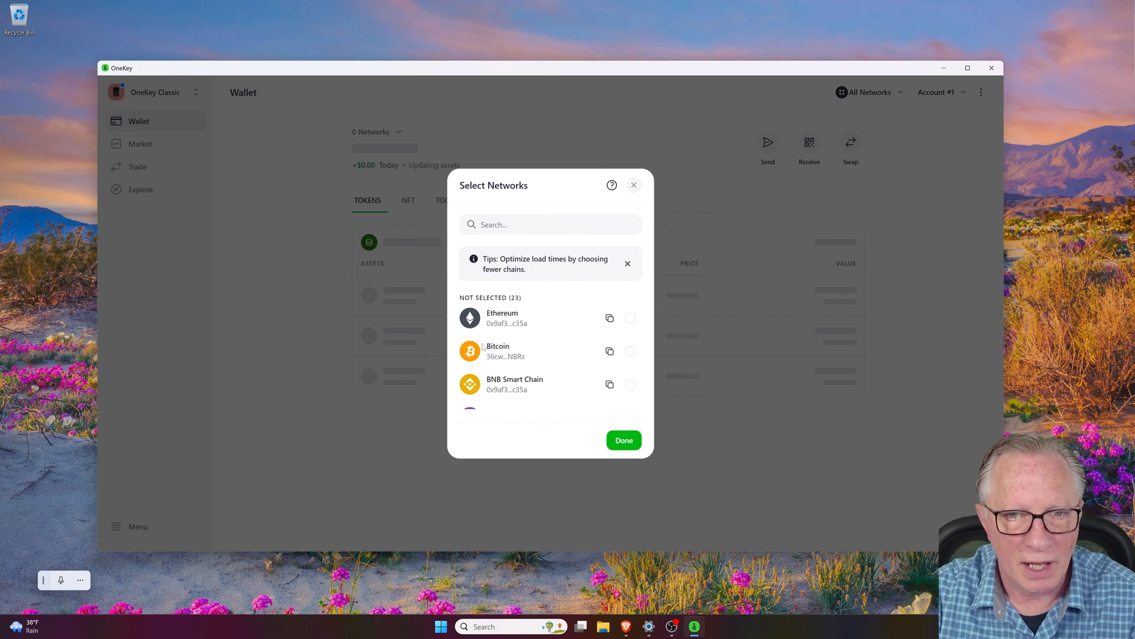
left_click(629, 317)
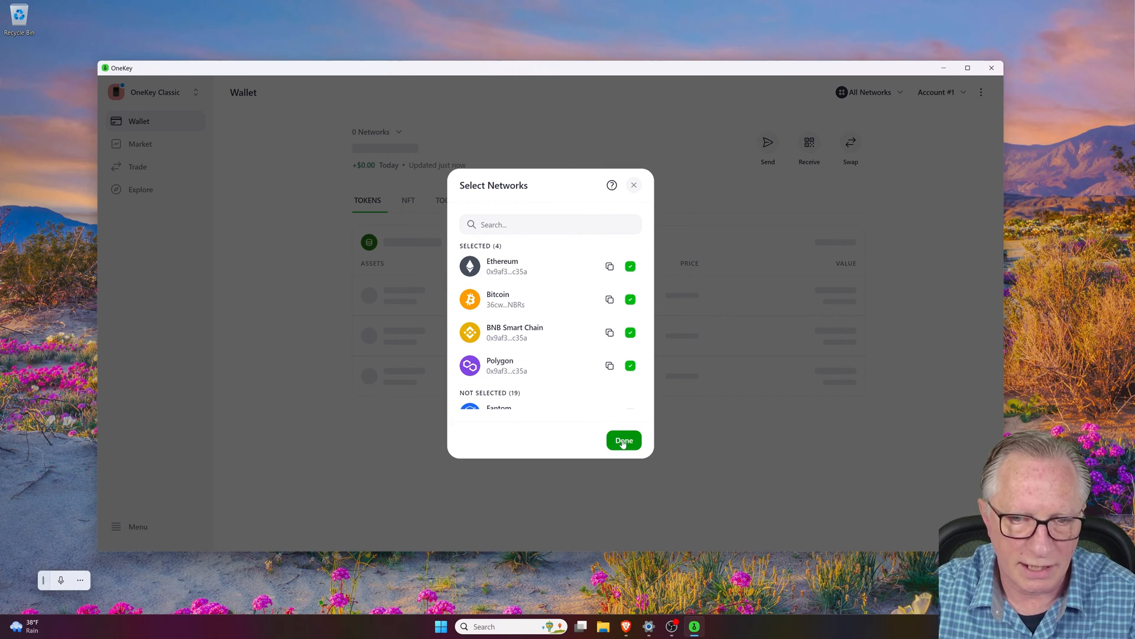
left_click(623, 440)
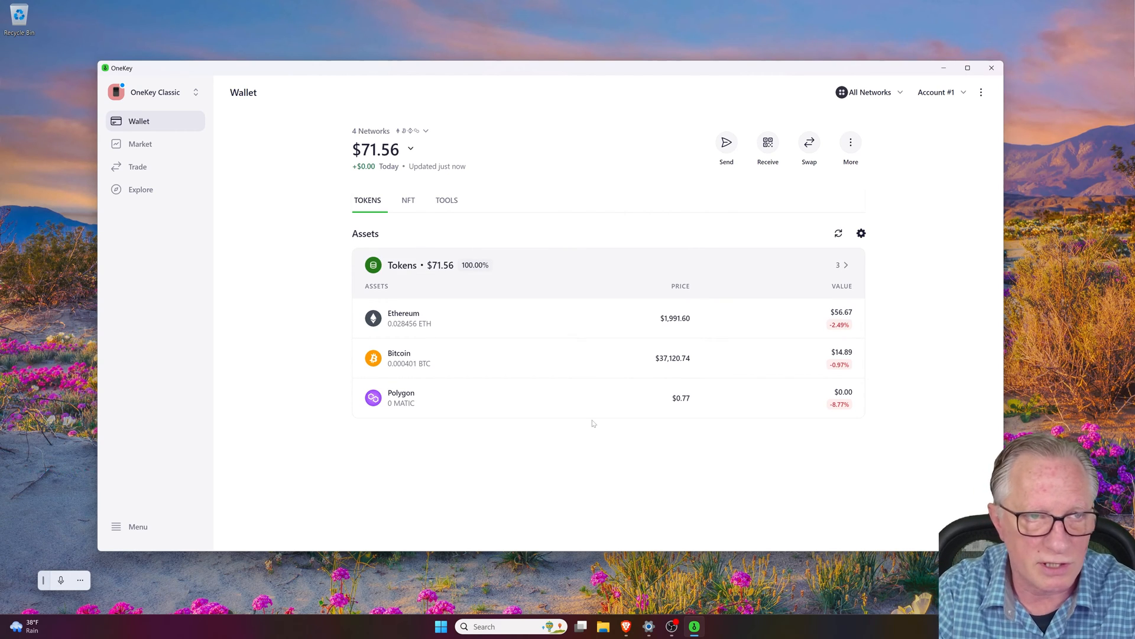
mouse_move(320, 175)
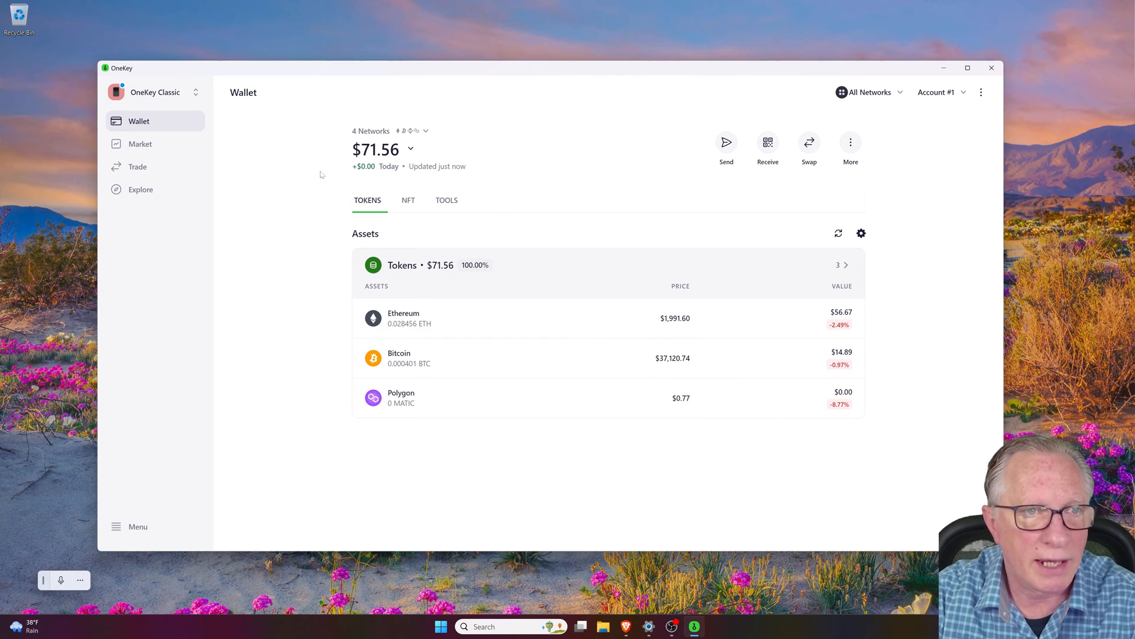
Switch from the Classic wallet to OneKey Touch with its $27.16 balance, then reopen the switcher
left_click(152, 92)
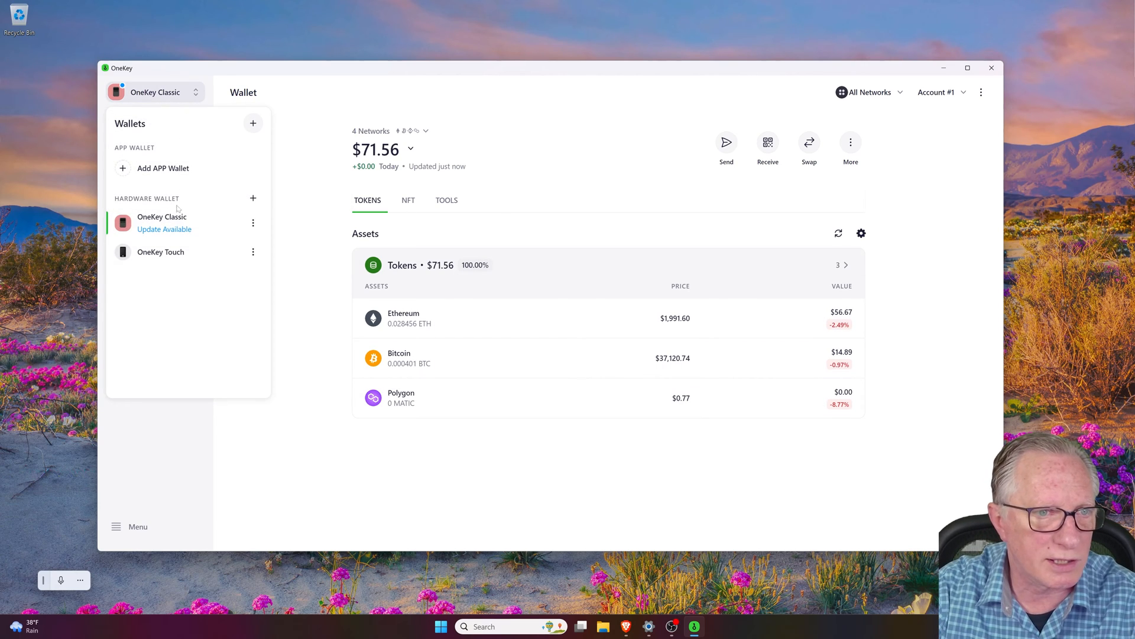
left_click(160, 251)
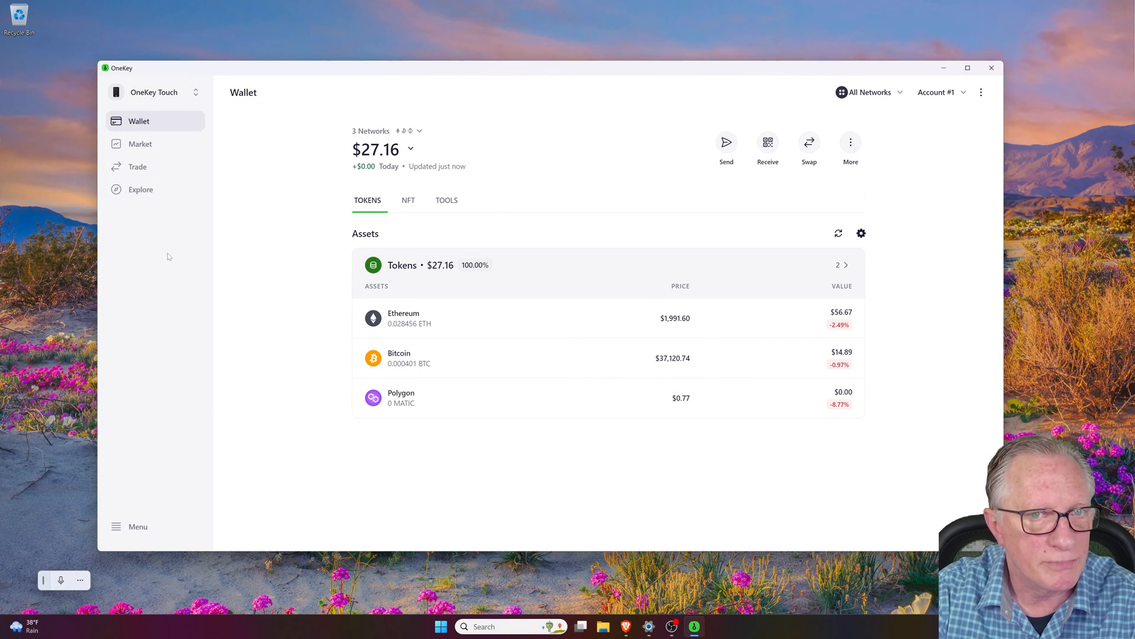
left_click(838, 233)
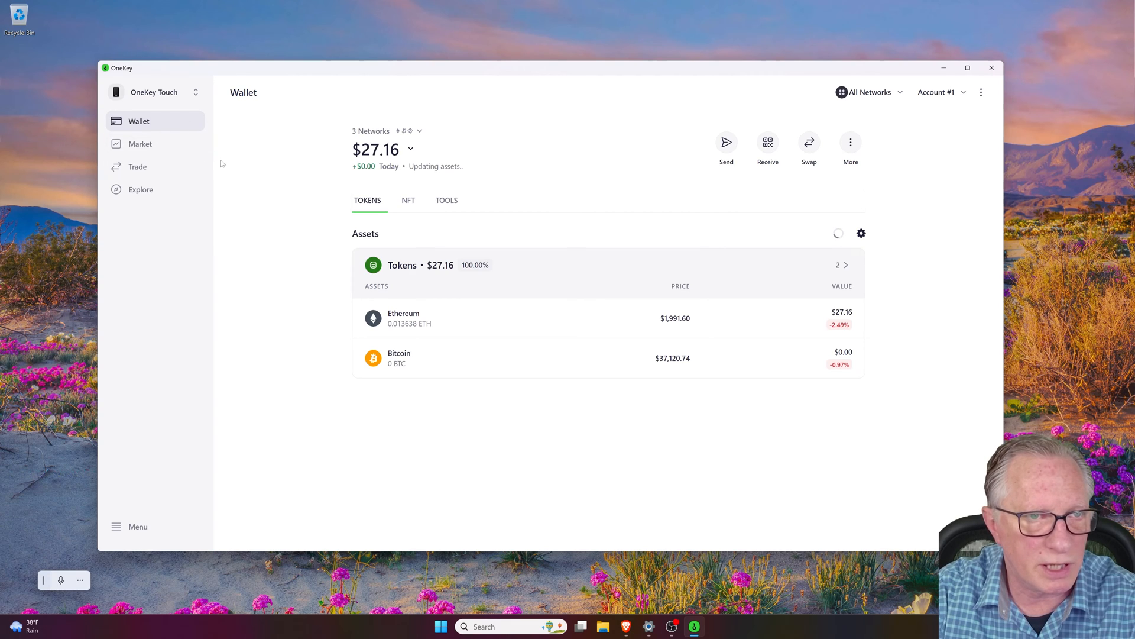
left_click(154, 92)
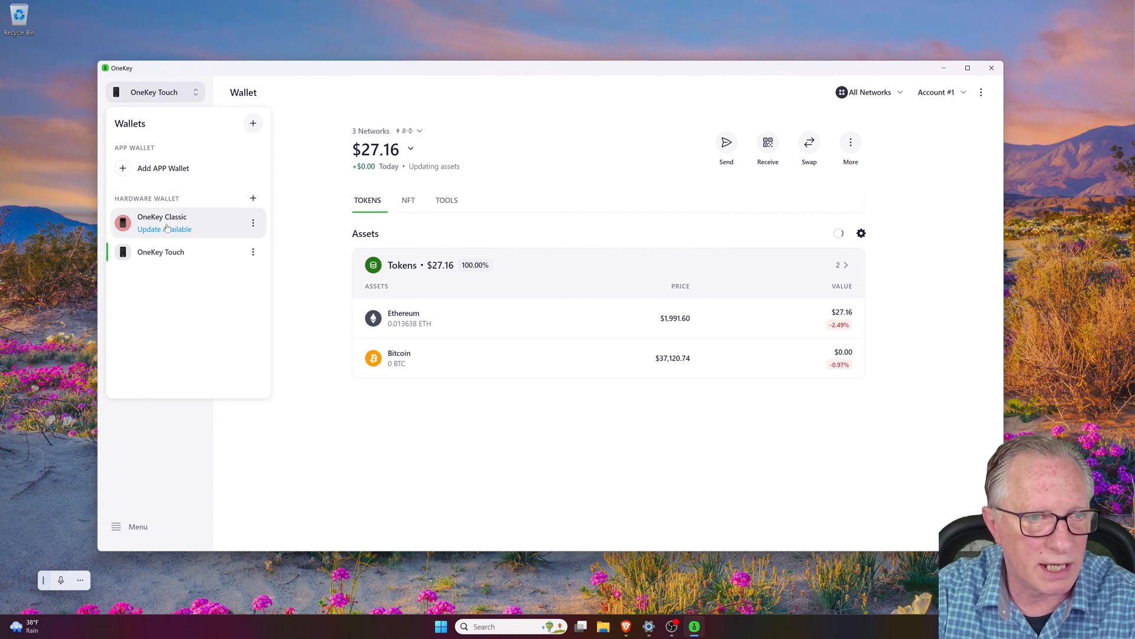
Start the OneKey Classic's bluetooth firmware 1.4.1 update, confirming the recovery phrase is backed up
left_click(162, 223)
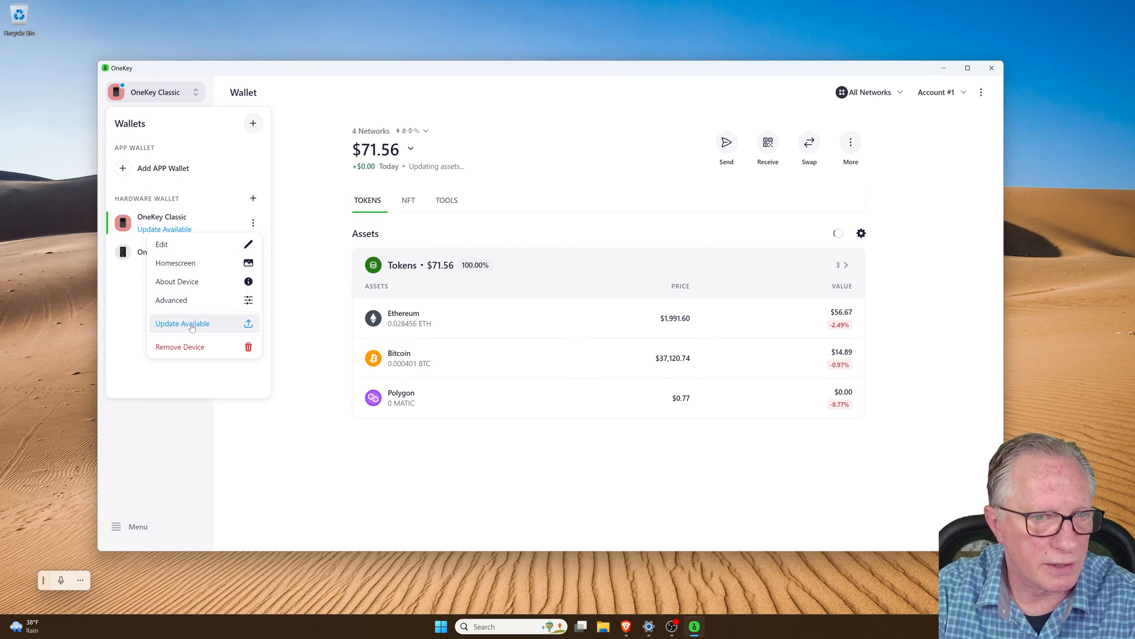
left_click(182, 322)
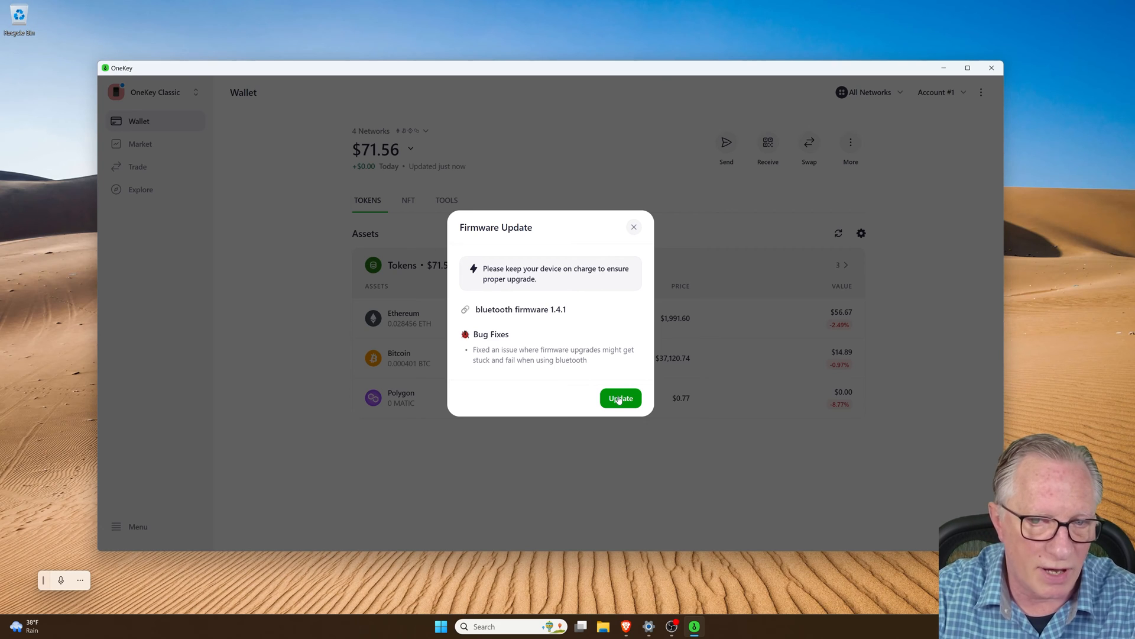
left_click(618, 398)
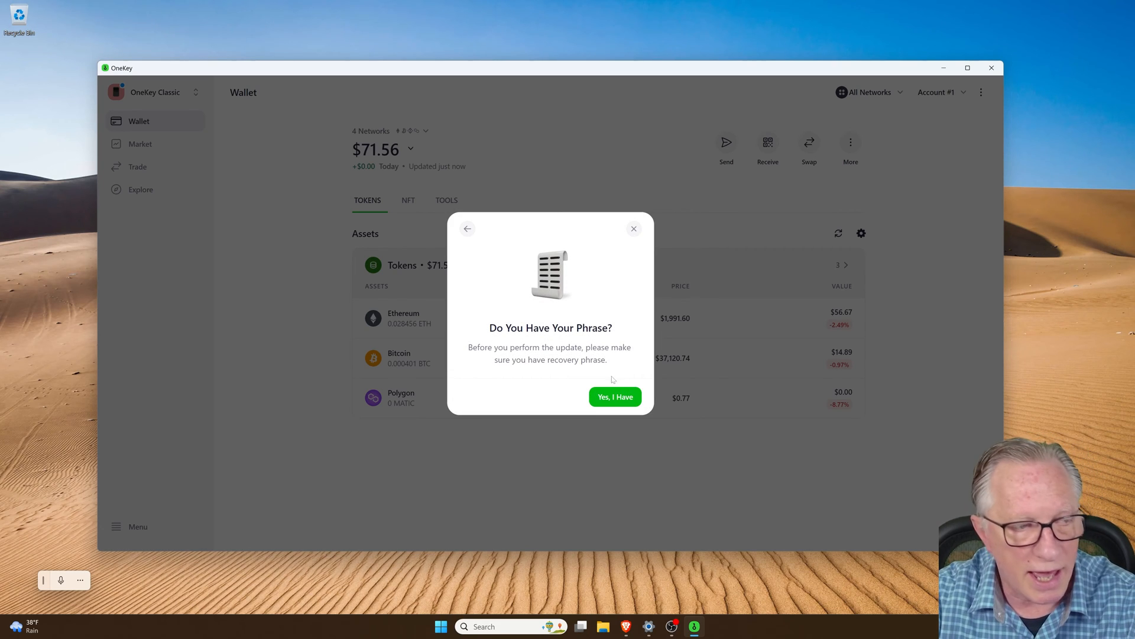
left_click(614, 397)
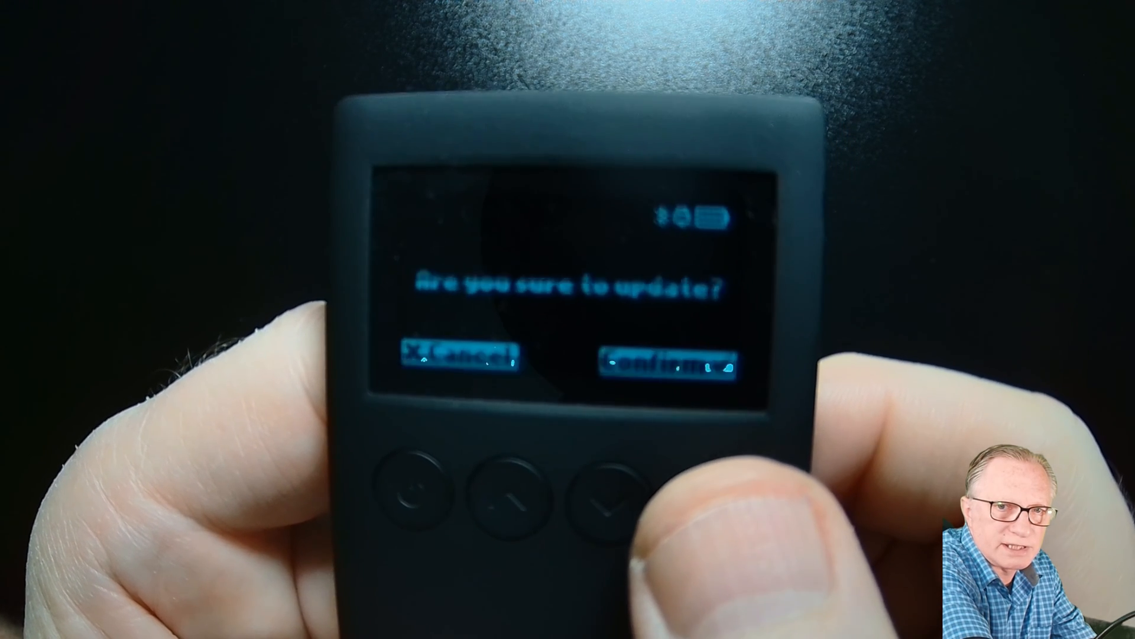
Confirm the update on the device and dismiss the Firmware Updated notice with Done
left_click(666, 363)
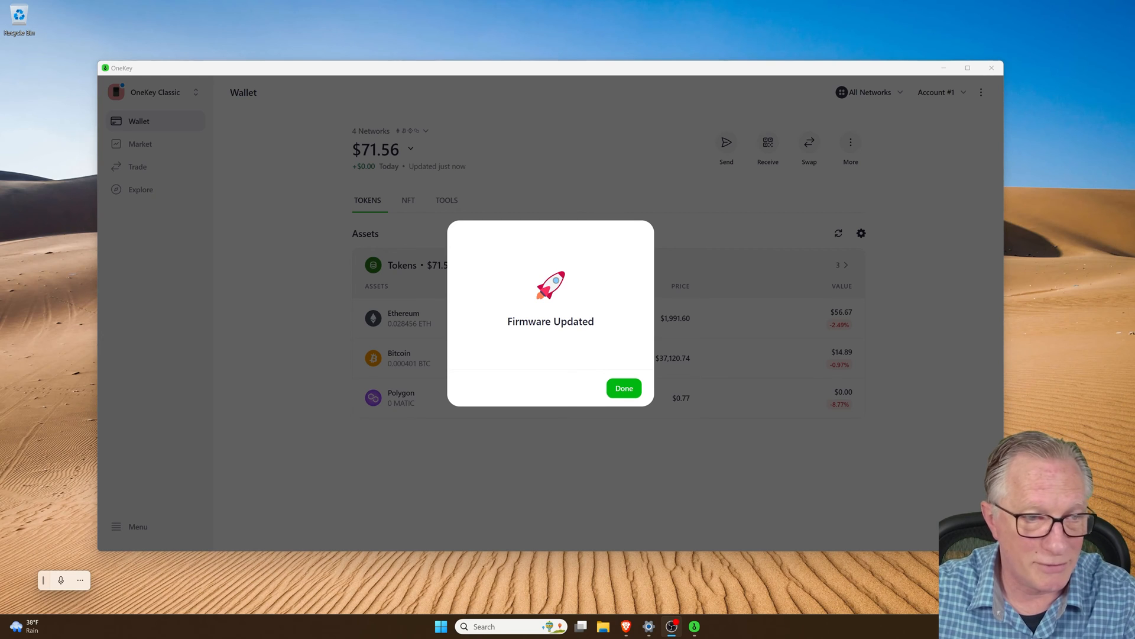
left_click(623, 388)
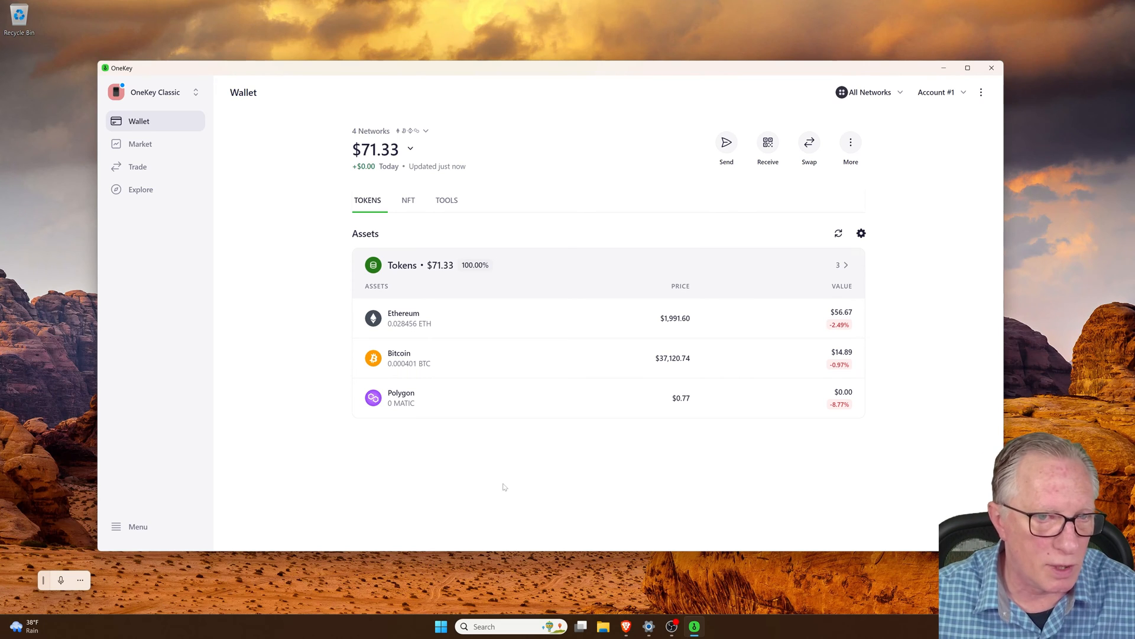
mouse_move(479, 502)
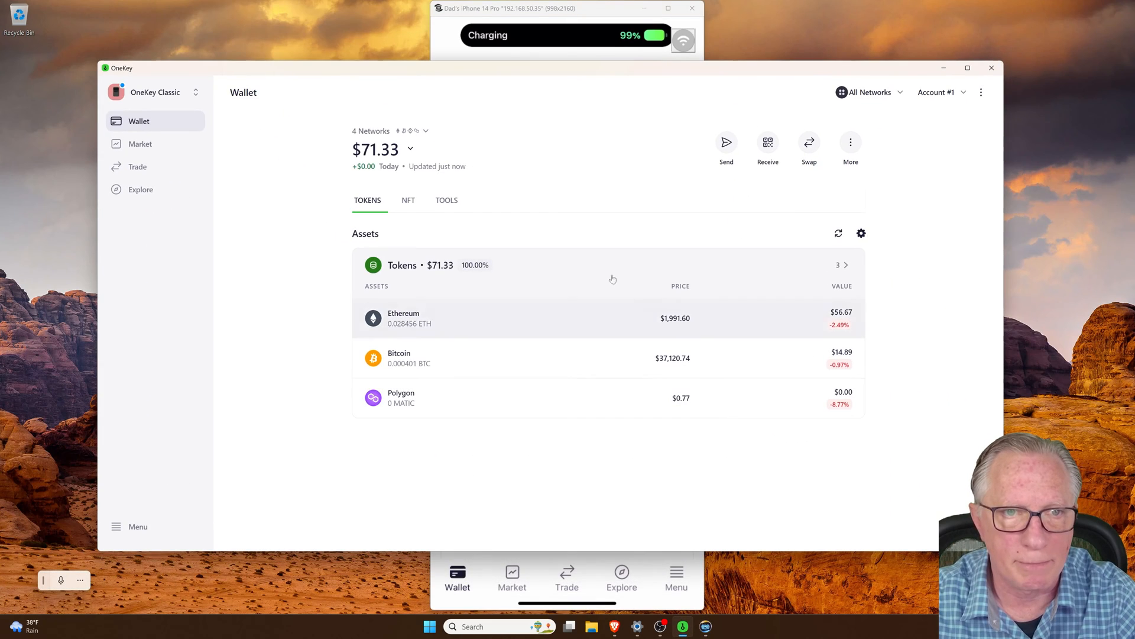
Show the Wallets panel with the OneKey Classic marked Update Available
left_click(155, 93)
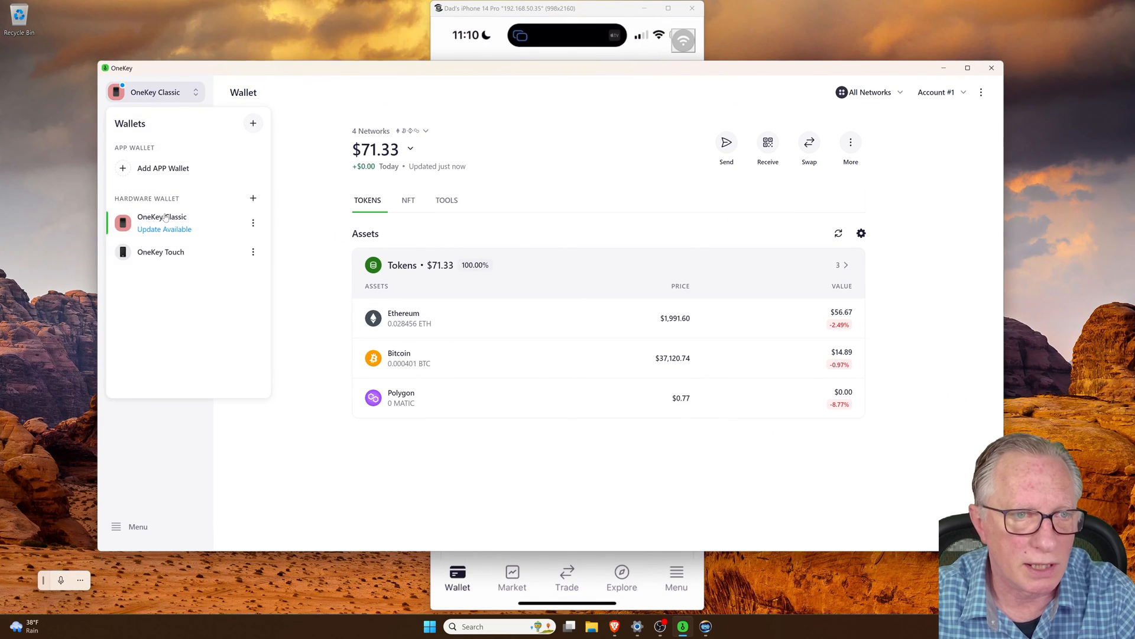
left_click(161, 250)
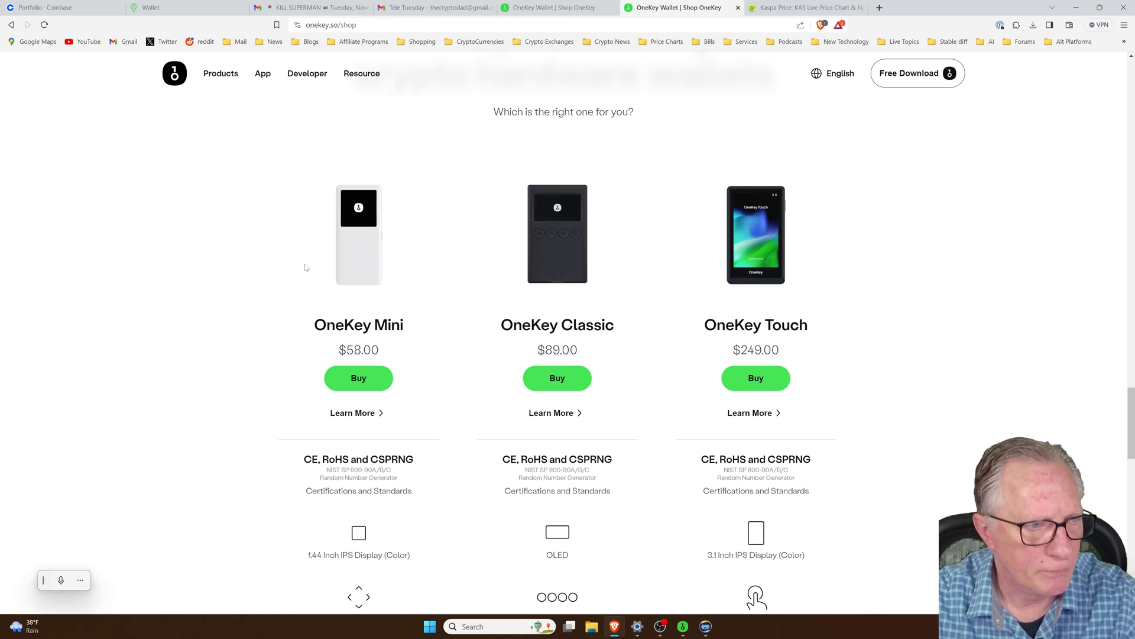
mouse_move(716, 256)
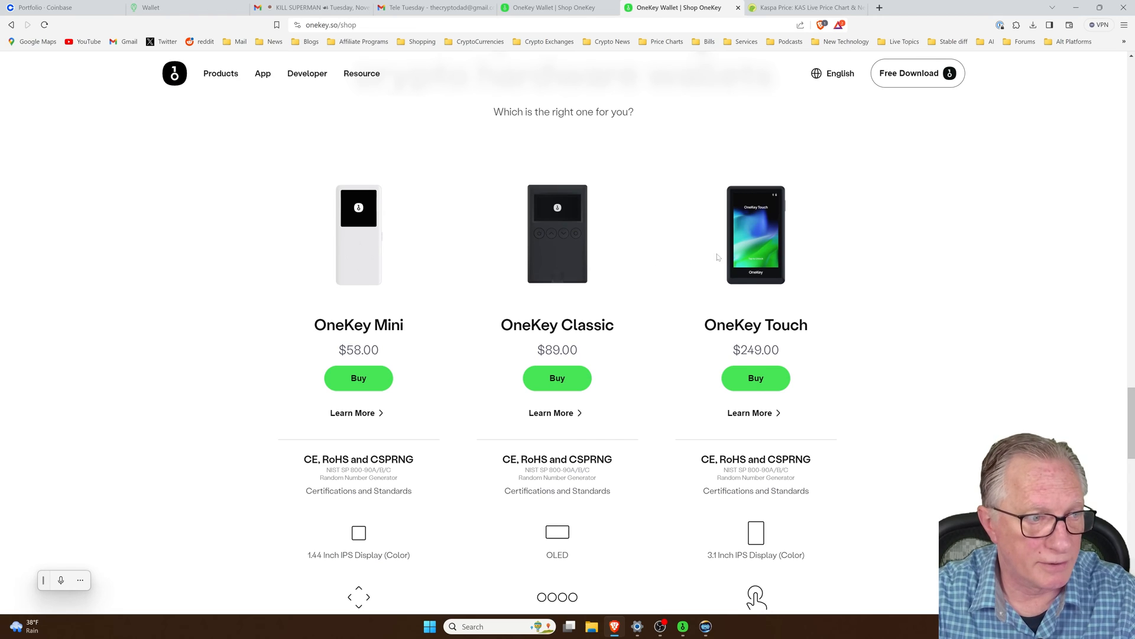
Scroll through the Mini/Classic/Touch spec comparison, then bring up the mirrored phone app
scroll("down", 3)
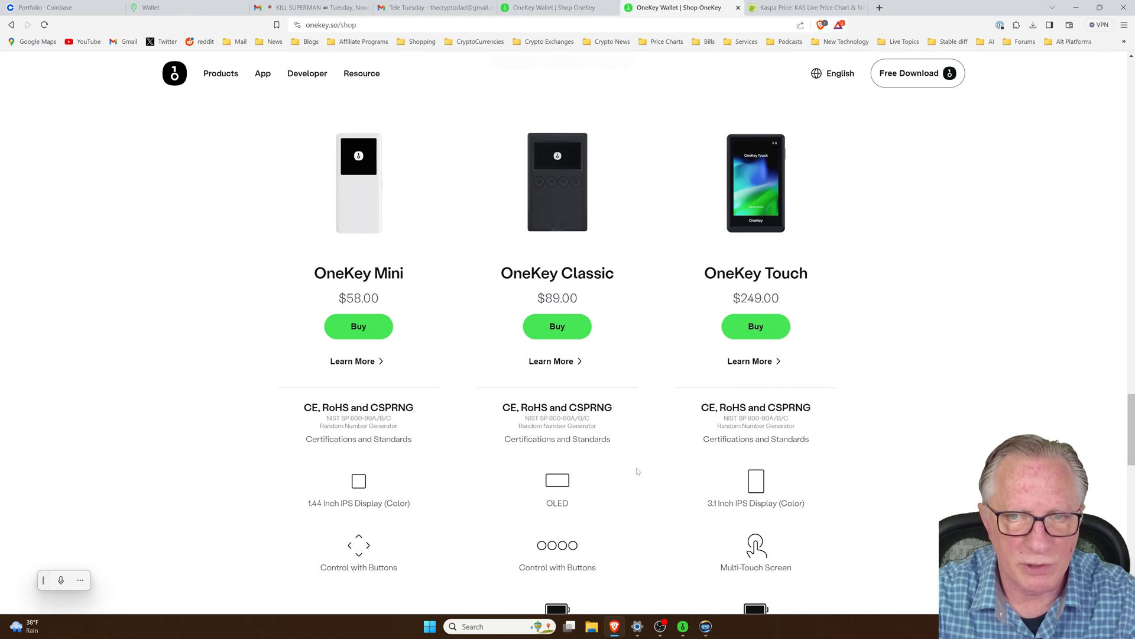
scroll("down", 3)
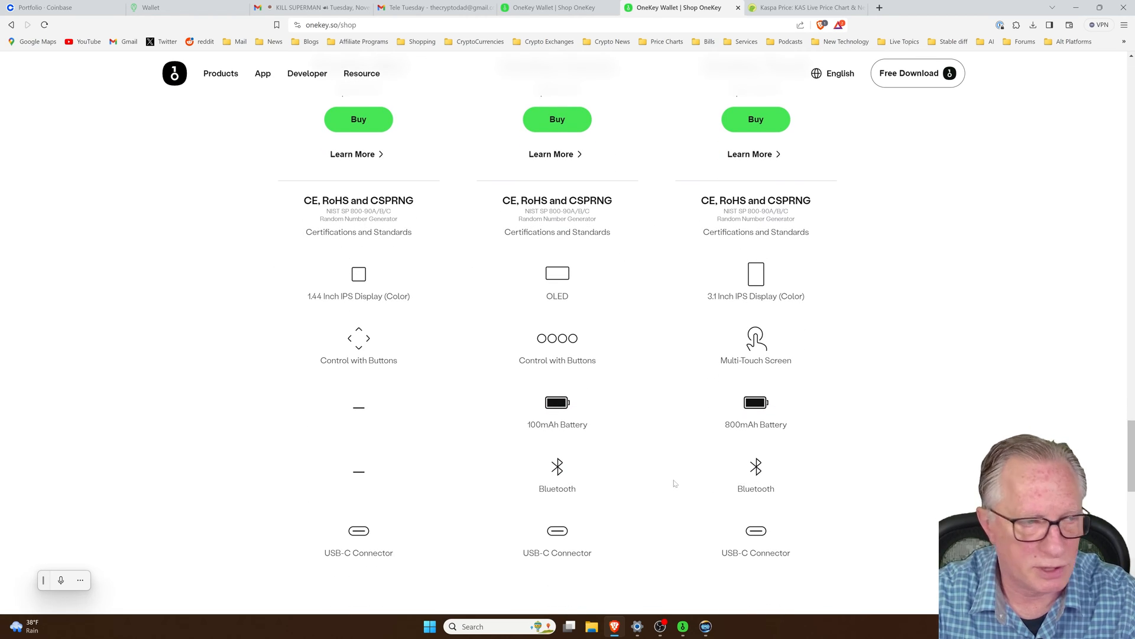
left_click(705, 627)
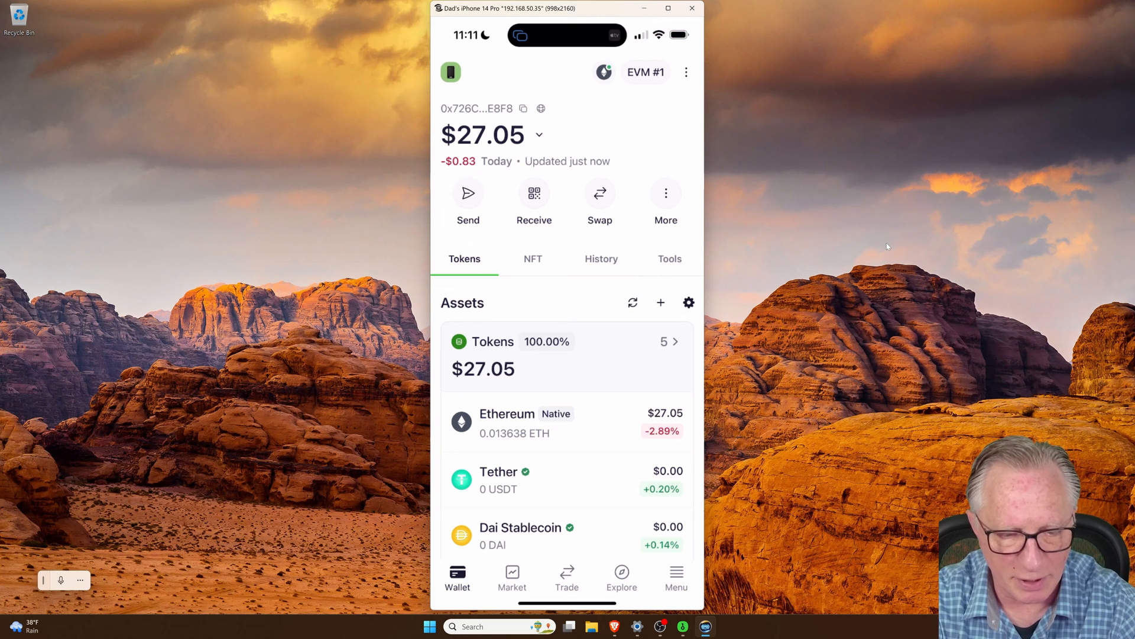
Switch to the OneKey Classic wallet and enable Ethereum, Bitcoin, BNB Smart Chain and Polygon
left_click(451, 73)
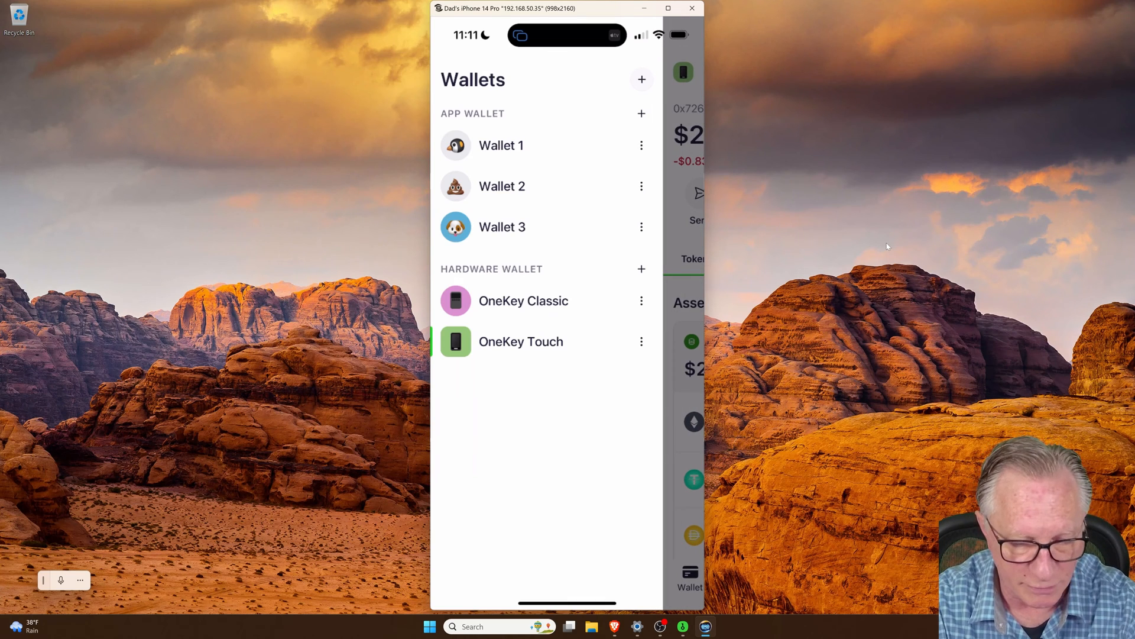
left_click(521, 341)
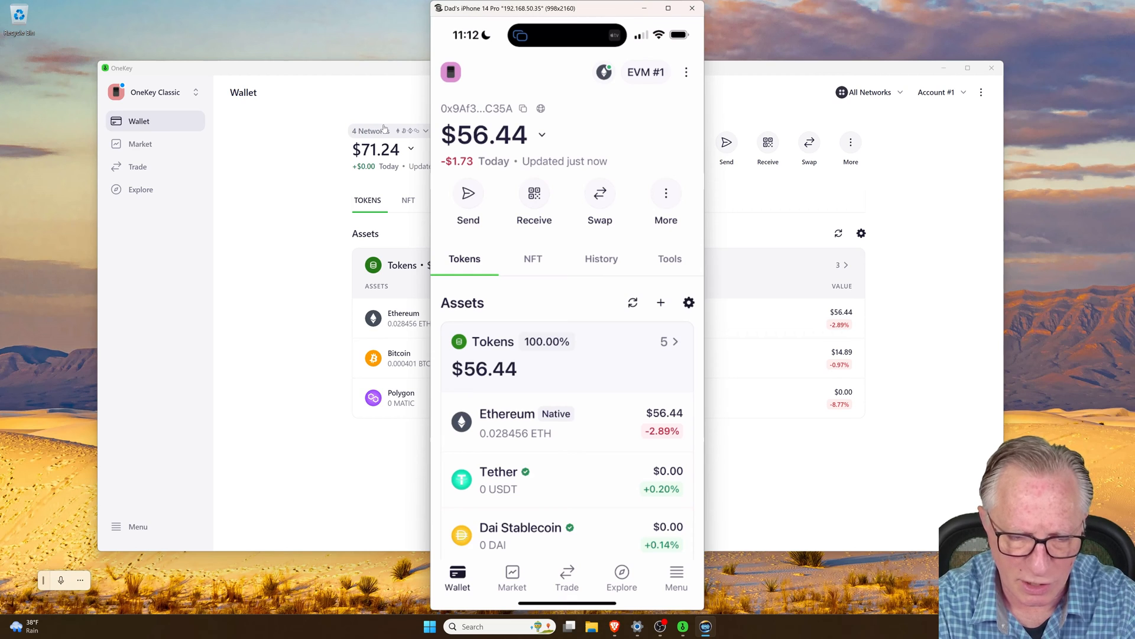
left_click(643, 72)
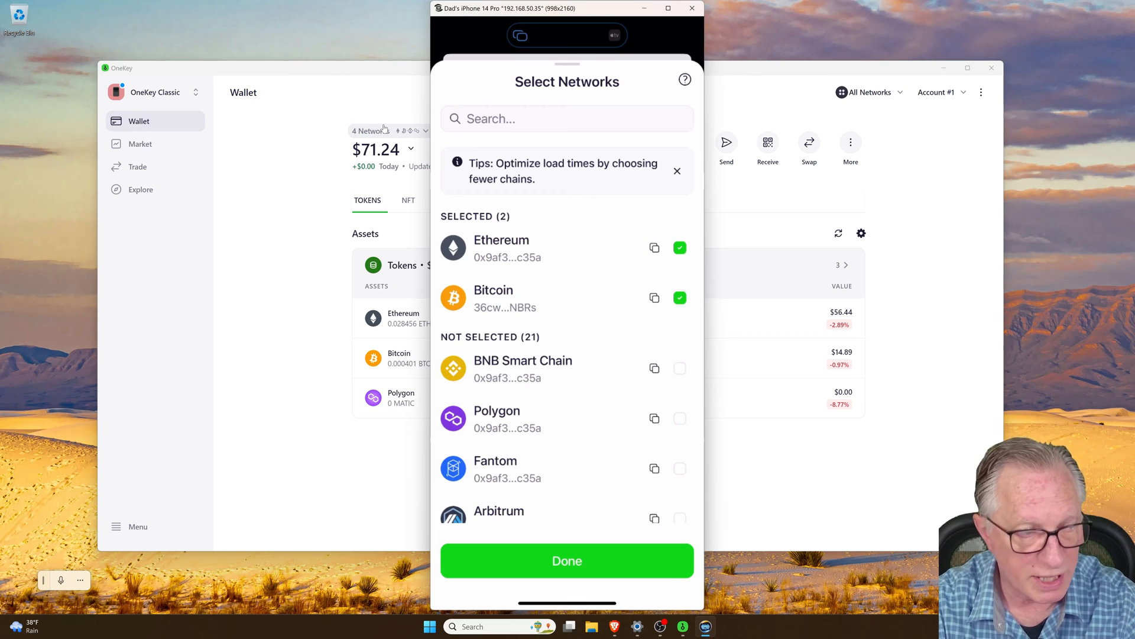
left_click(679, 368)
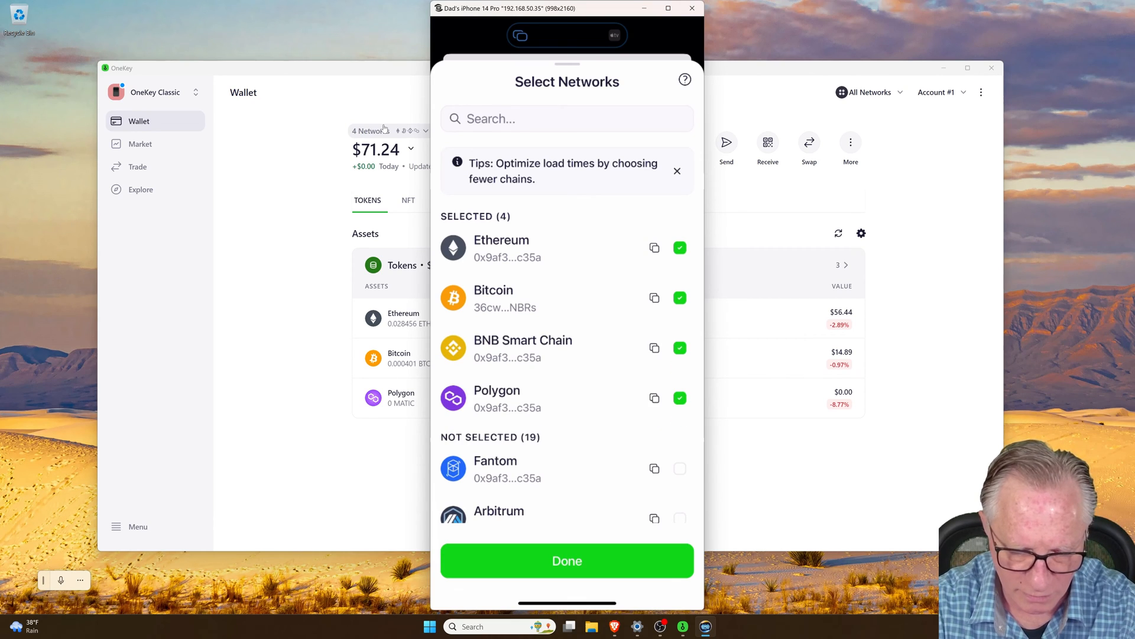
left_click(567, 560)
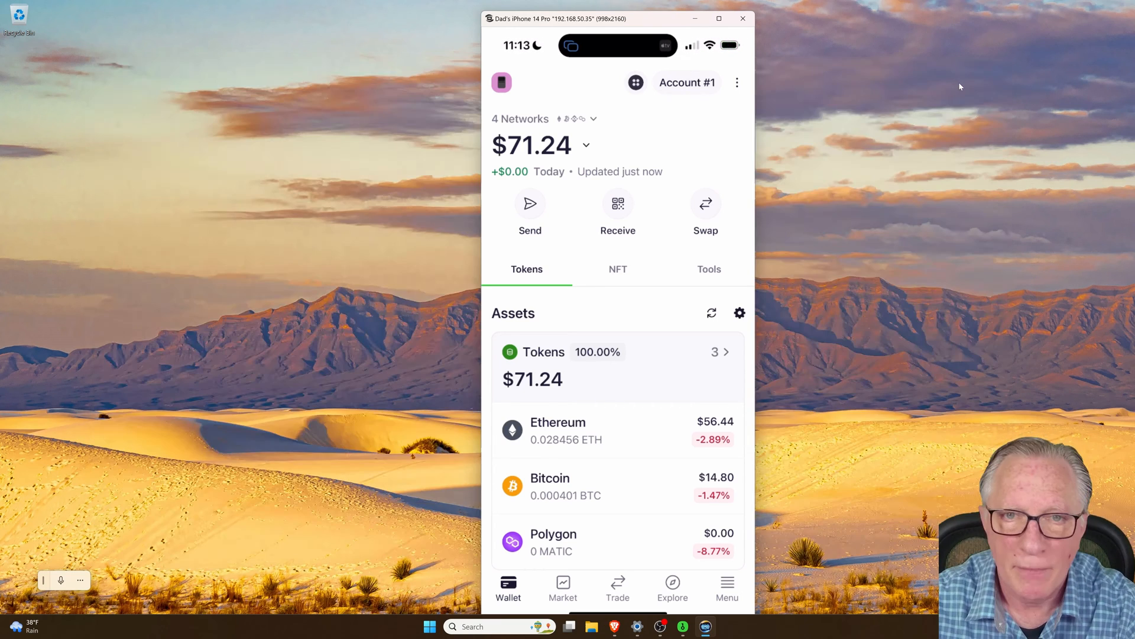
Remove the OneKey Classic device from the Wallets list and confirm the removal
left_click(502, 81)
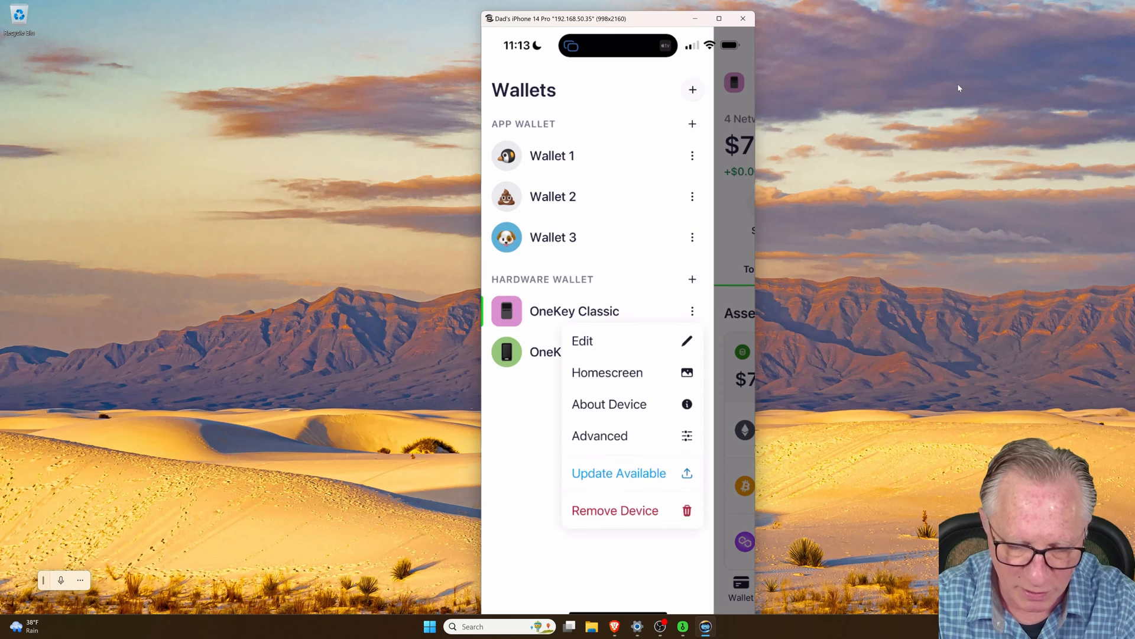
left_click(614, 511)
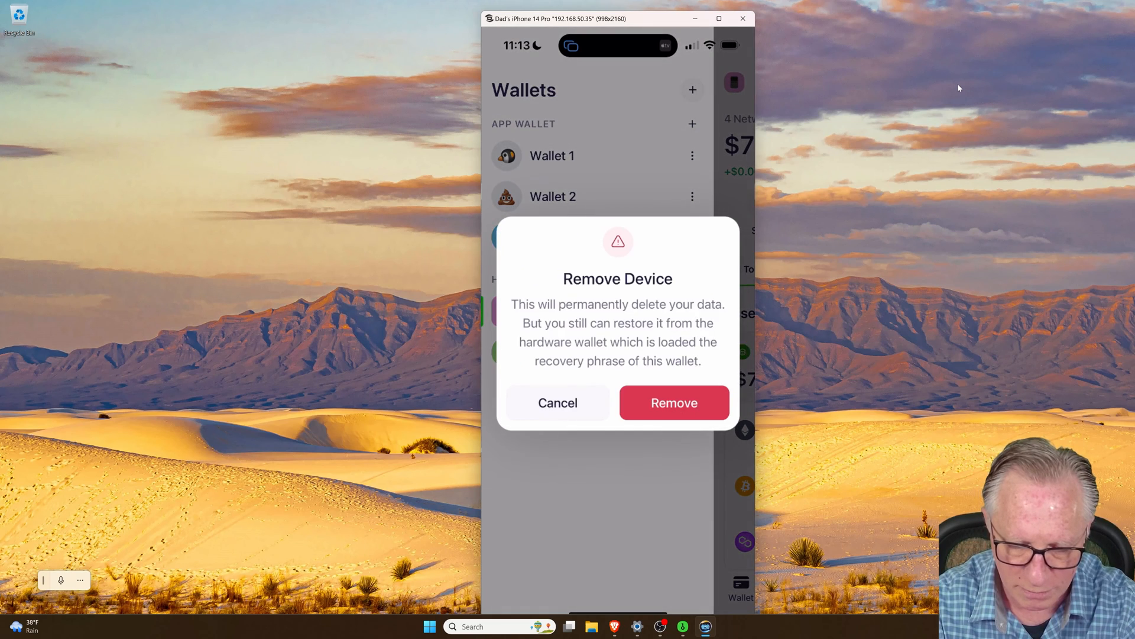
left_click(673, 402)
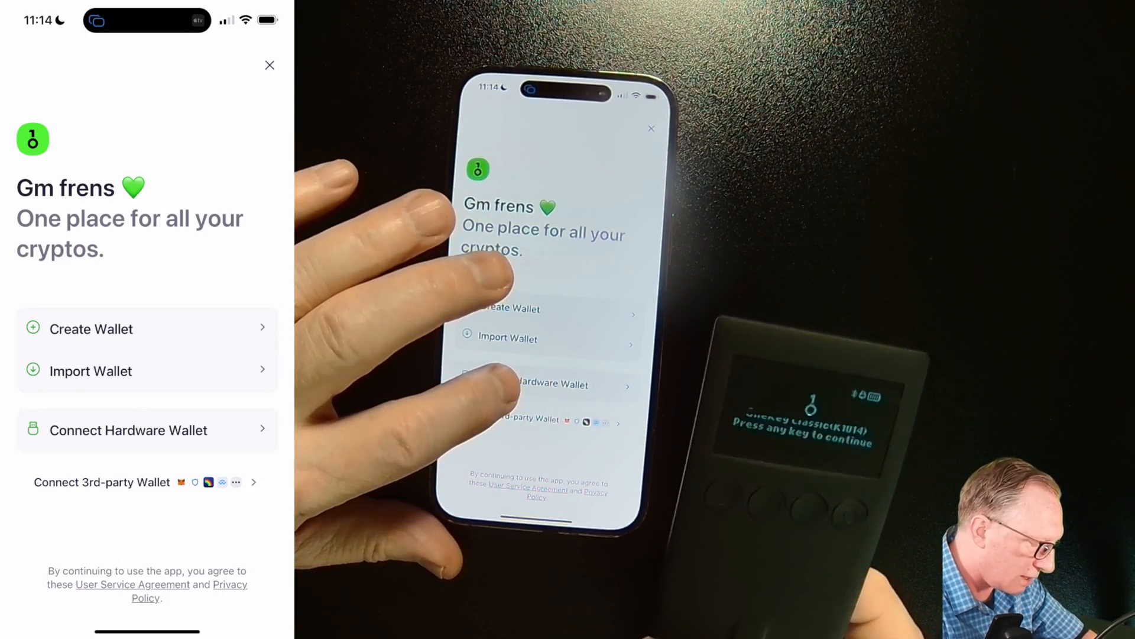
Pair the Touch 658F over Bluetooth with Ethereum, Bitcoin, BNB Smart Chain and Polygon selected
left_click(128, 430)
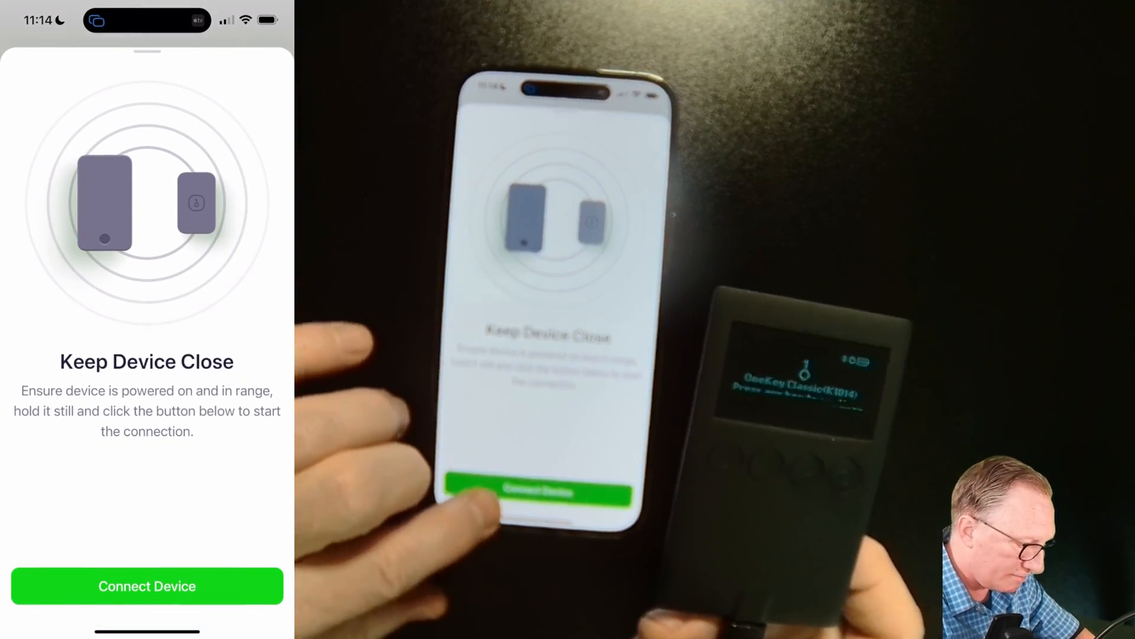
left_click(146, 586)
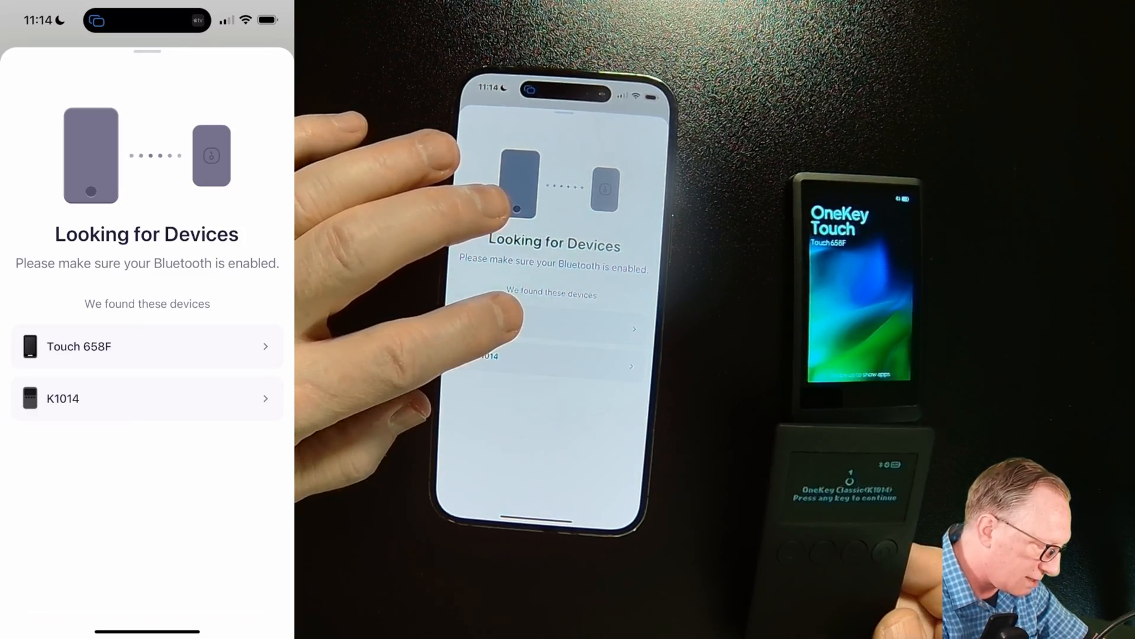
left_click(146, 346)
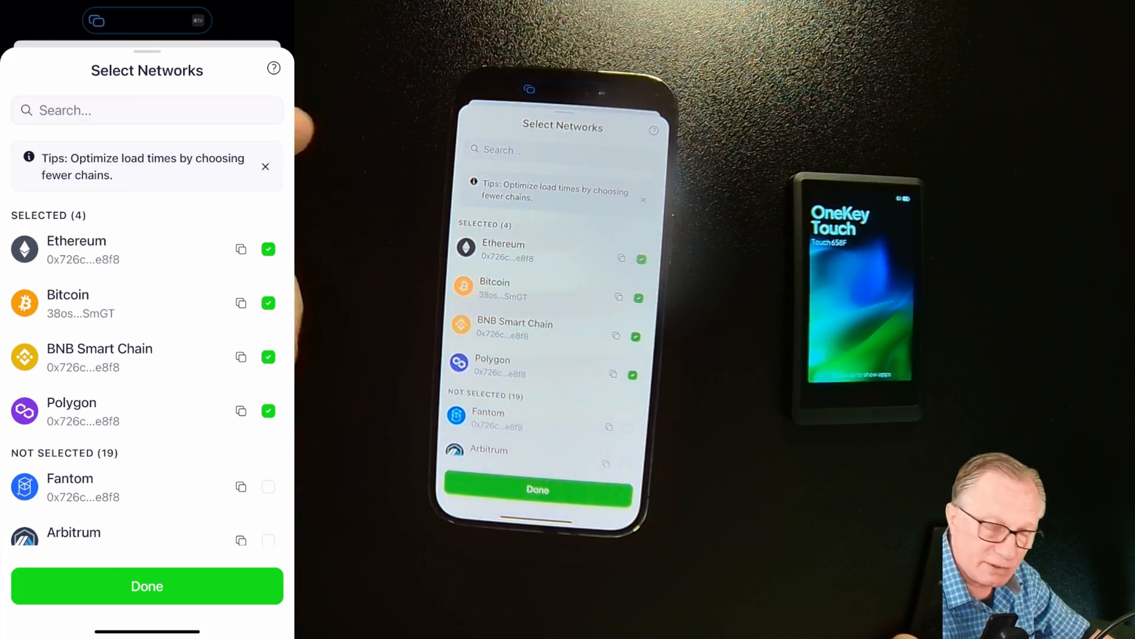
left_click(146, 585)
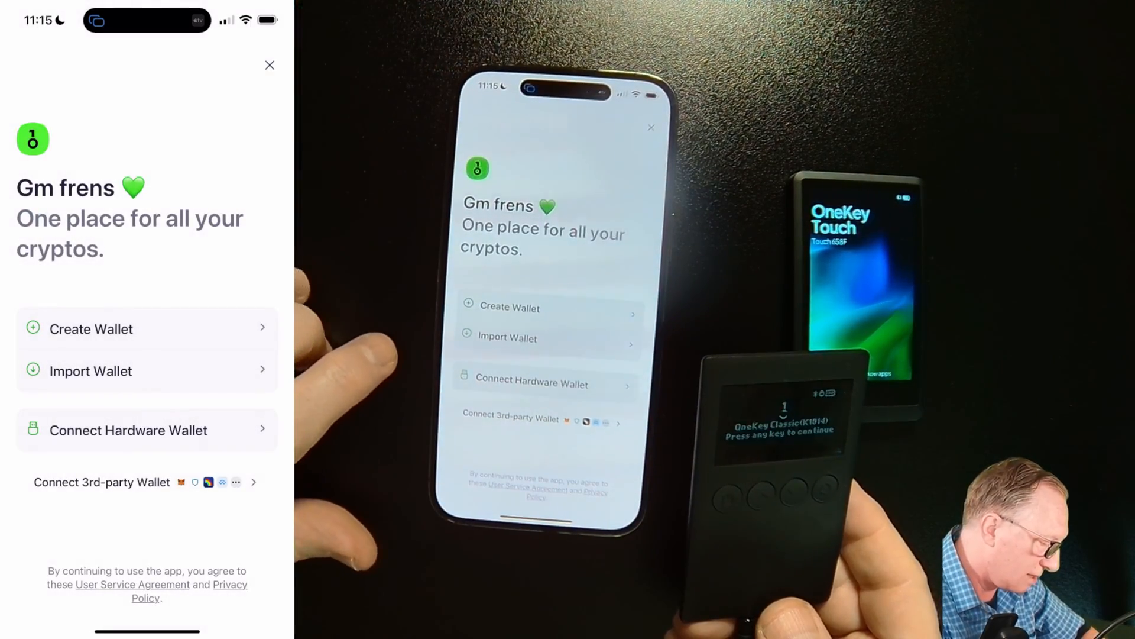
Pair the K1014 Classic over Bluetooth with Ethereum, Bitcoin and BNB Smart Chain selected
left_click(127, 429)
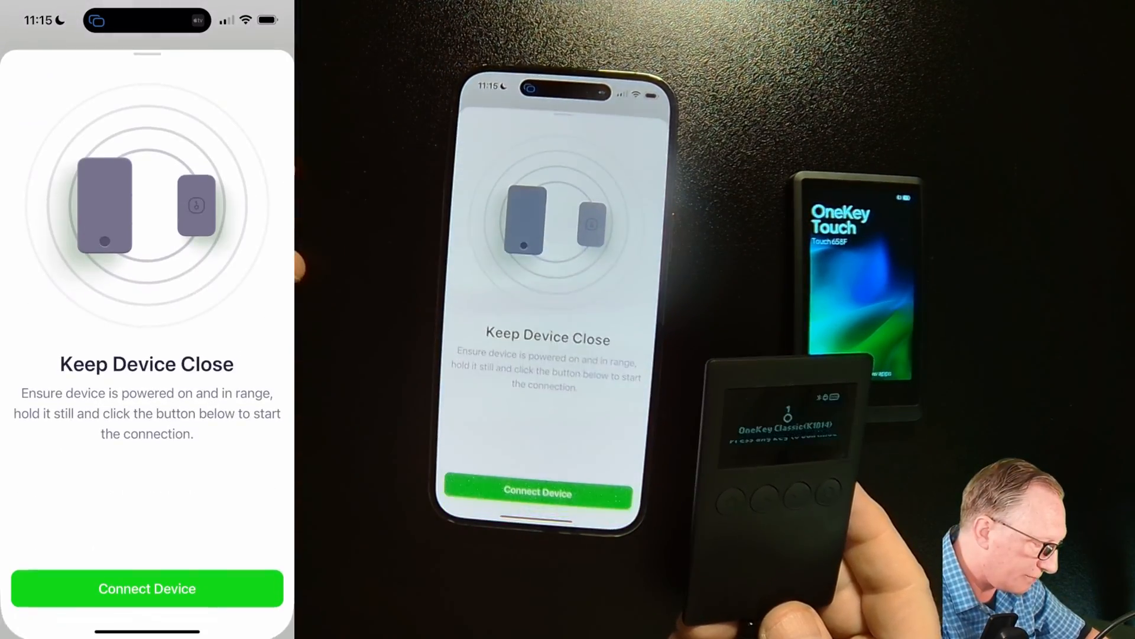
left_click(147, 588)
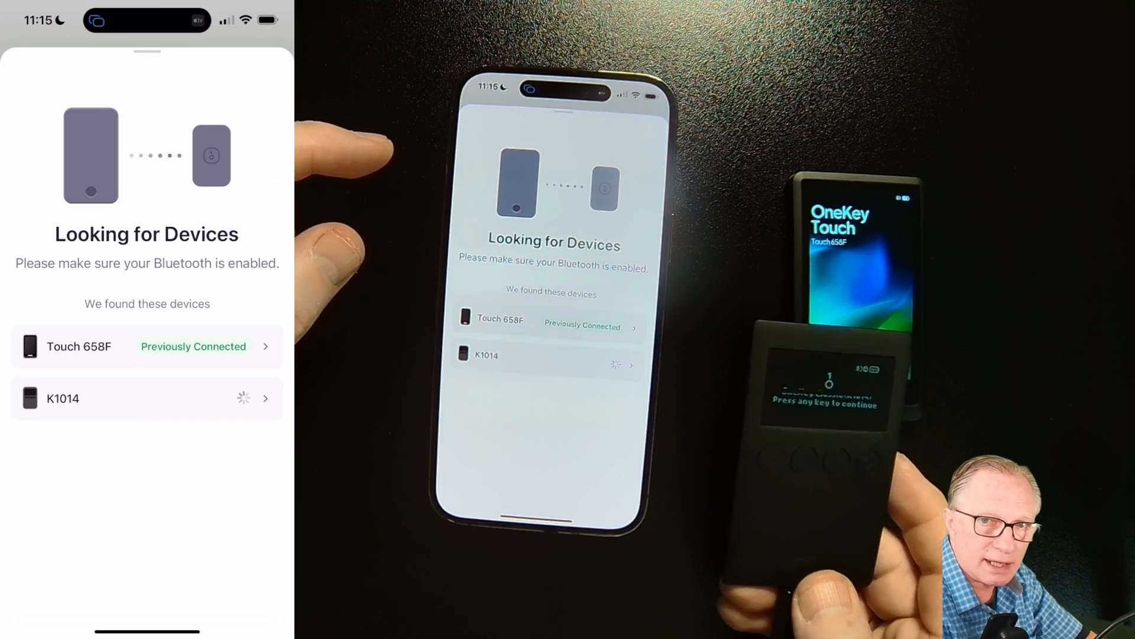
left_click(147, 347)
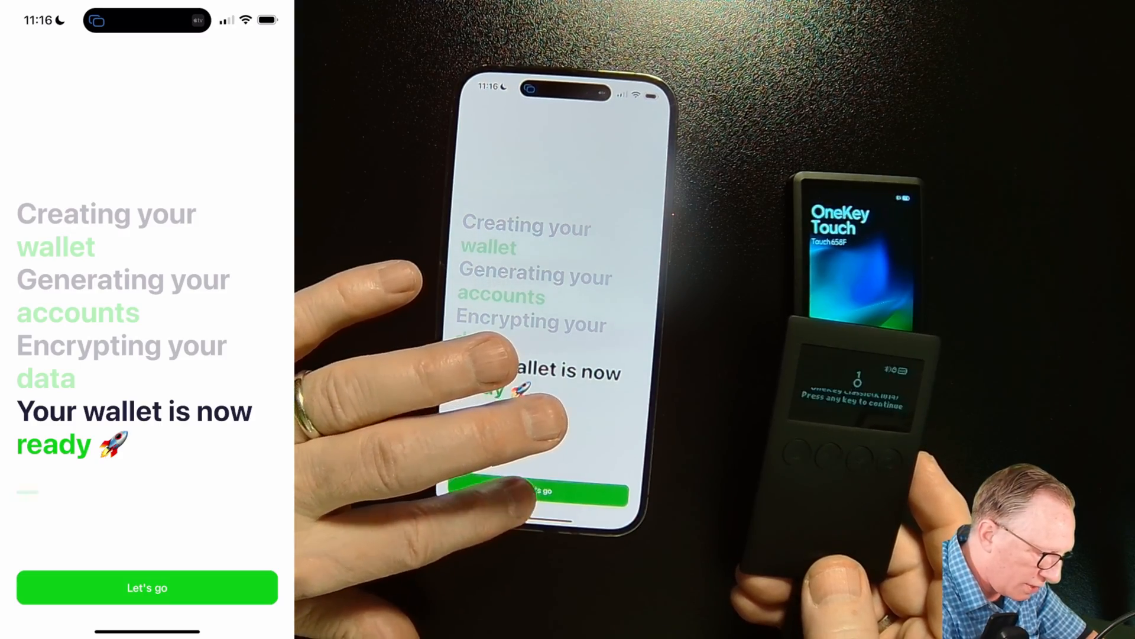
left_click(147, 588)
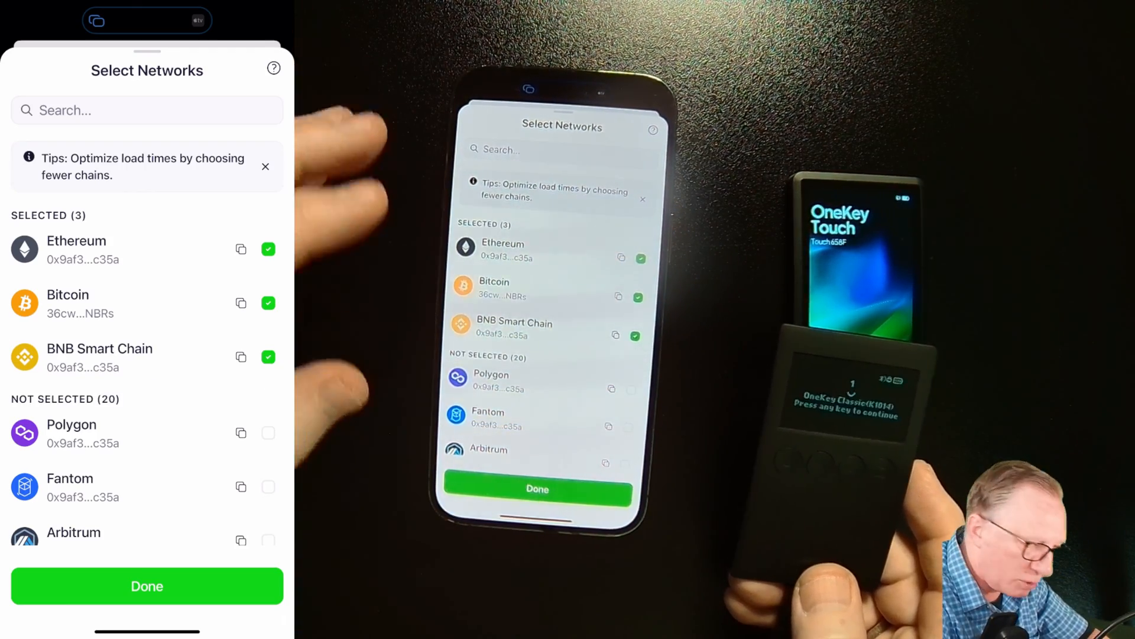
left_click(147, 585)
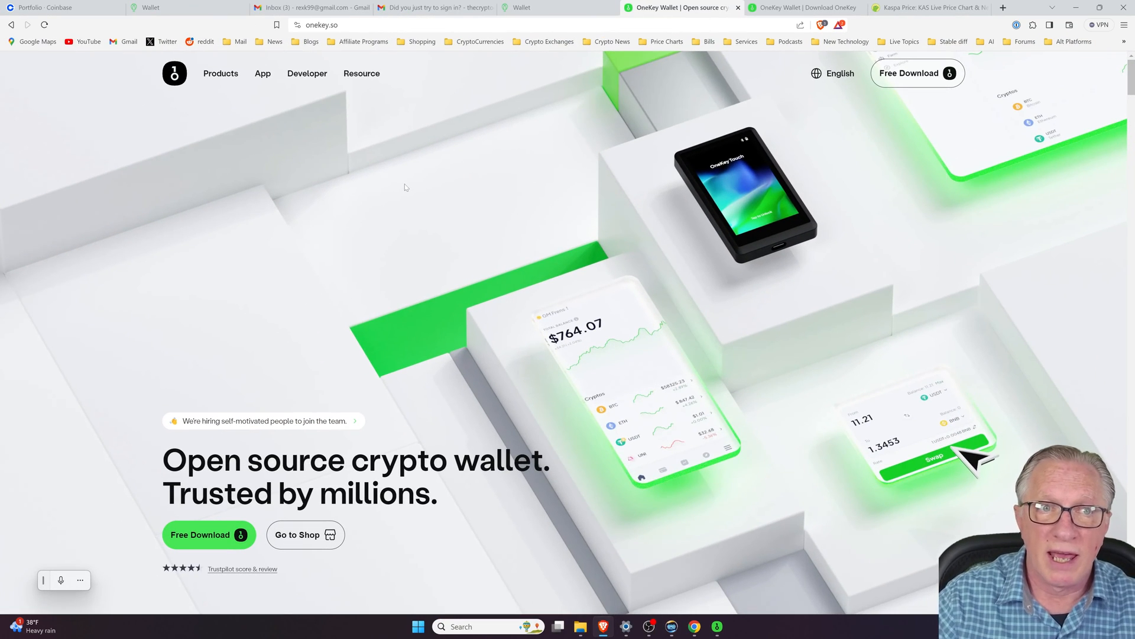
Show the Products menu listing Classic, Touch, Mini, KeyTag and Lite hardware wallets
left_click(220, 73)
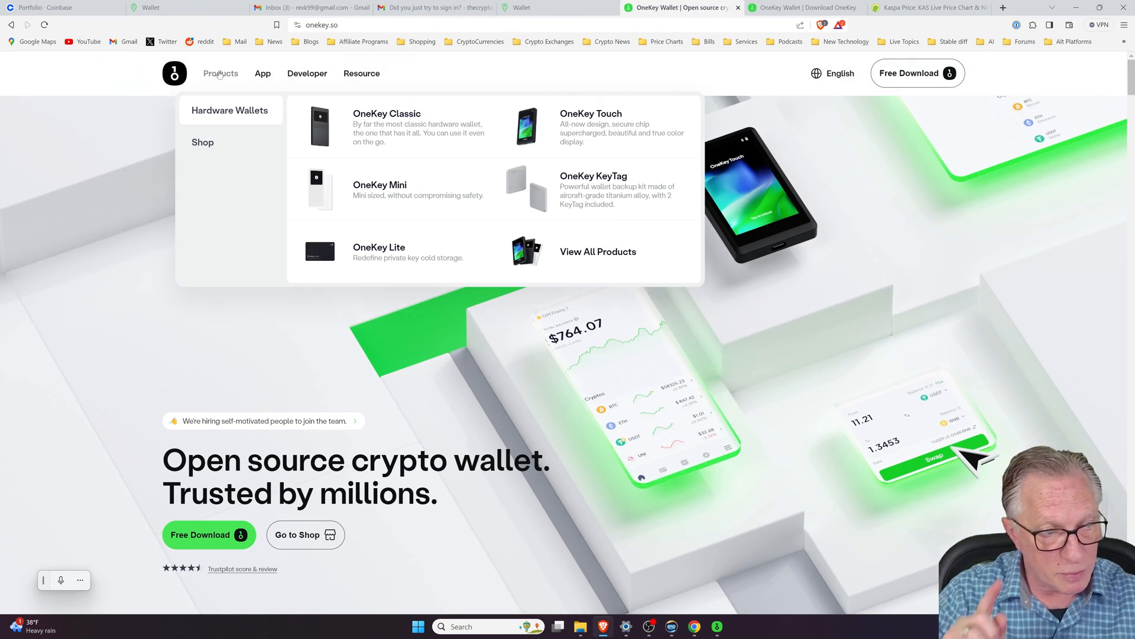